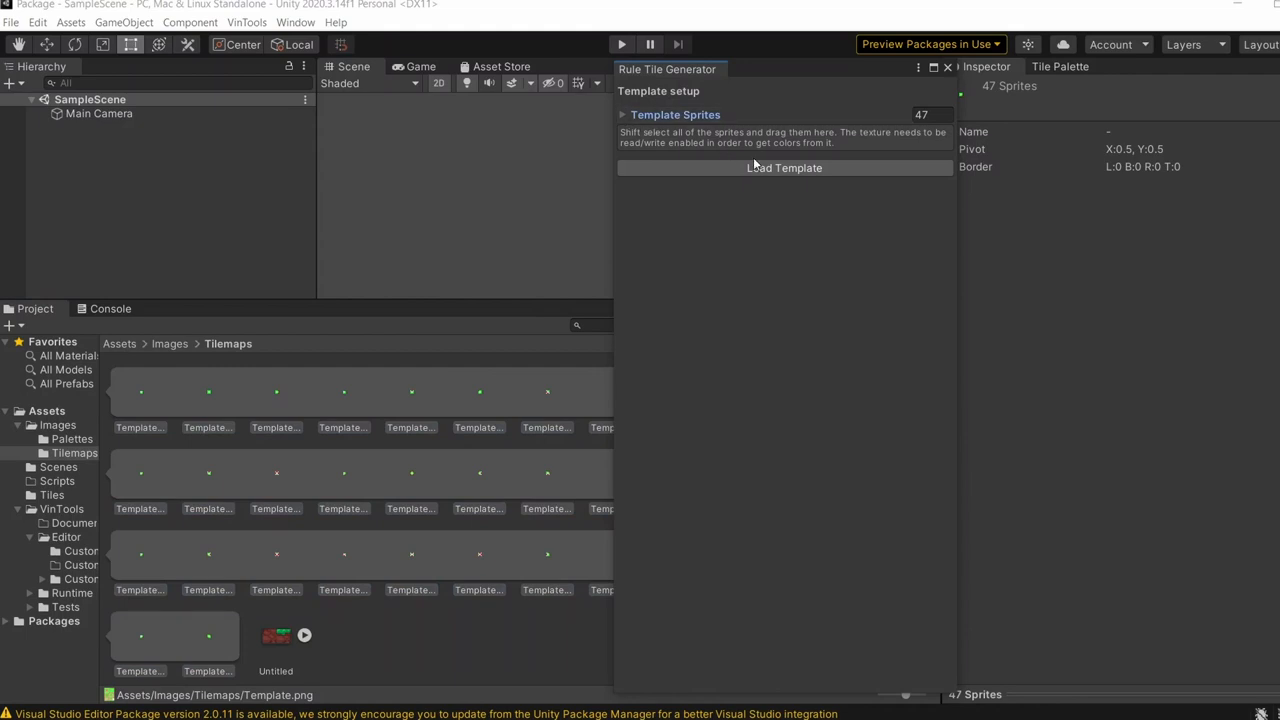
Load the template sprites and create the DirtTile rule tile from the setup.
{"action": "left_click", "coordinate": [784, 168]}
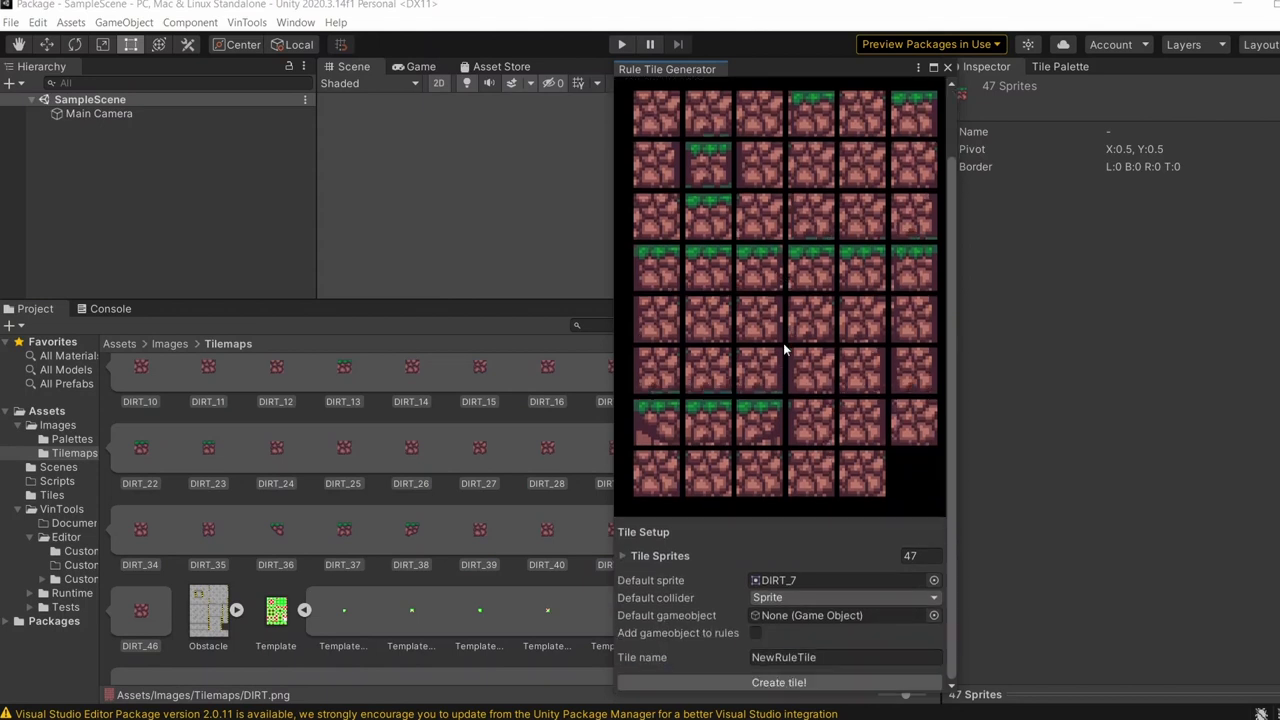
{"action": "left_click", "coordinate": [778, 682]}
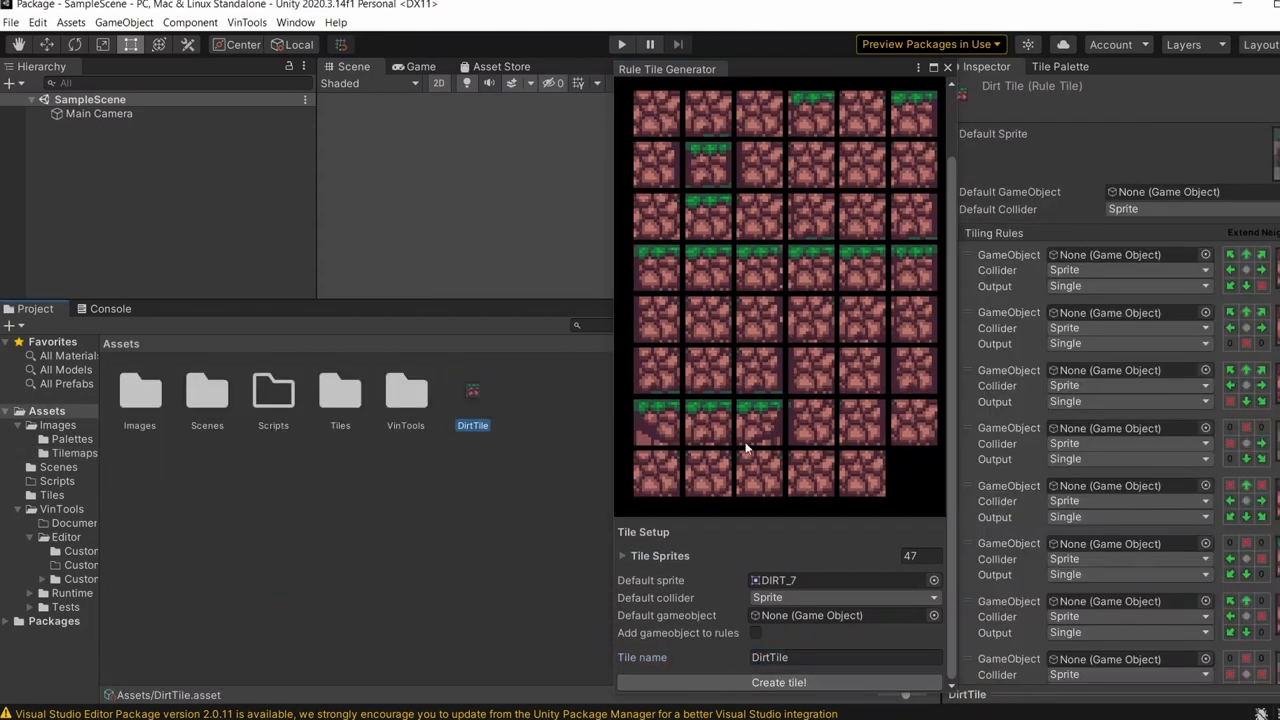
{"action": "mouse_move", "coordinate": [486, 476]}
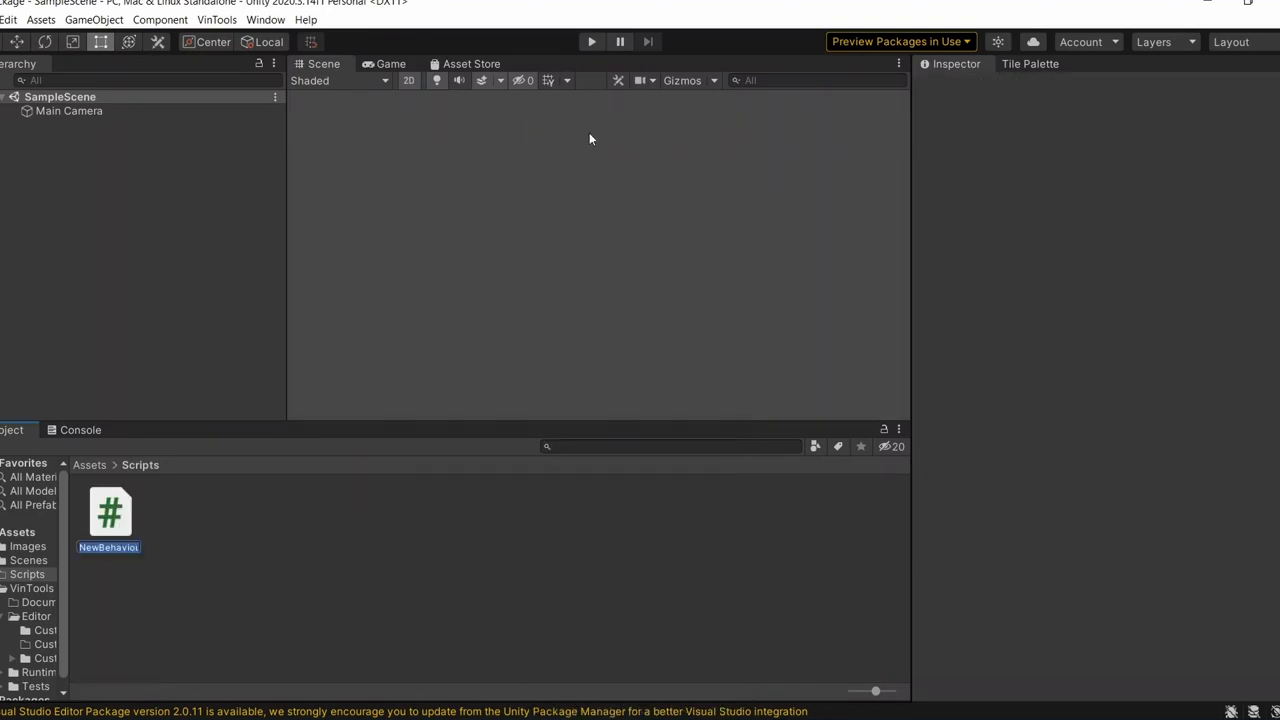
Name the script RuleTileGenerator and open it in Visual Studio.
{"action": "type", "text": "RuleTileGe"}
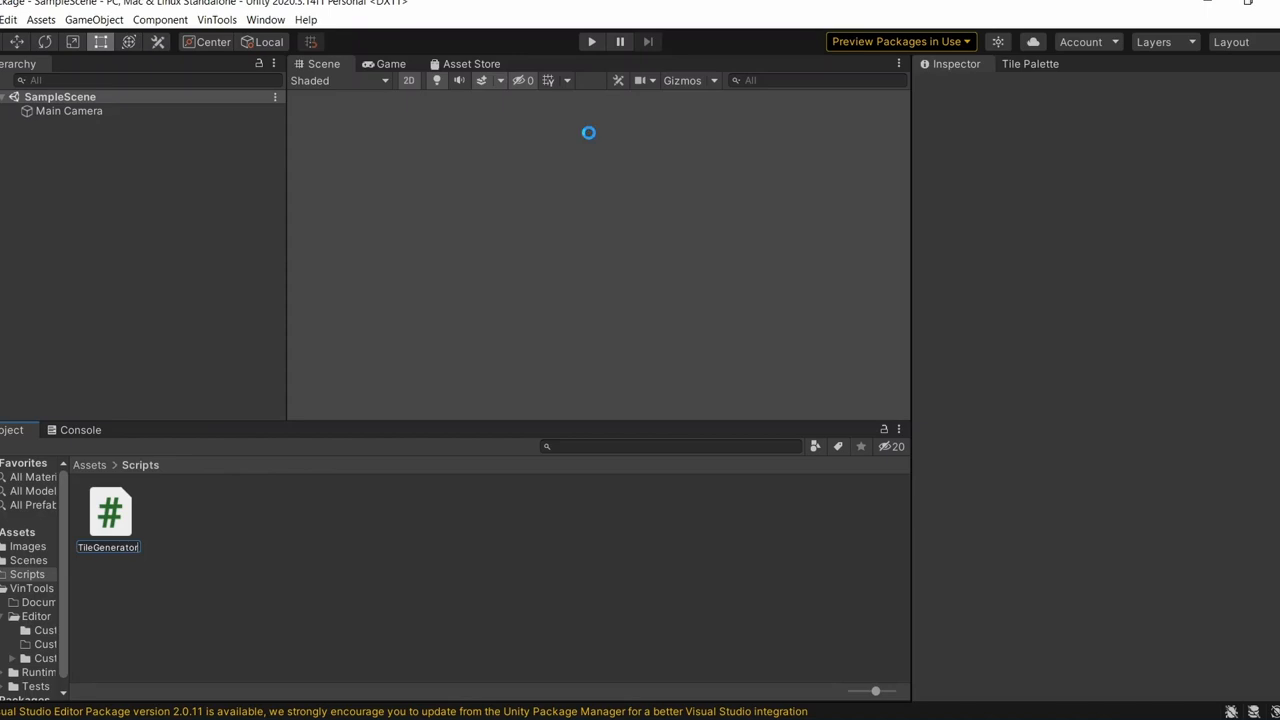
{"action": "double_click", "coordinate": [110, 512]}
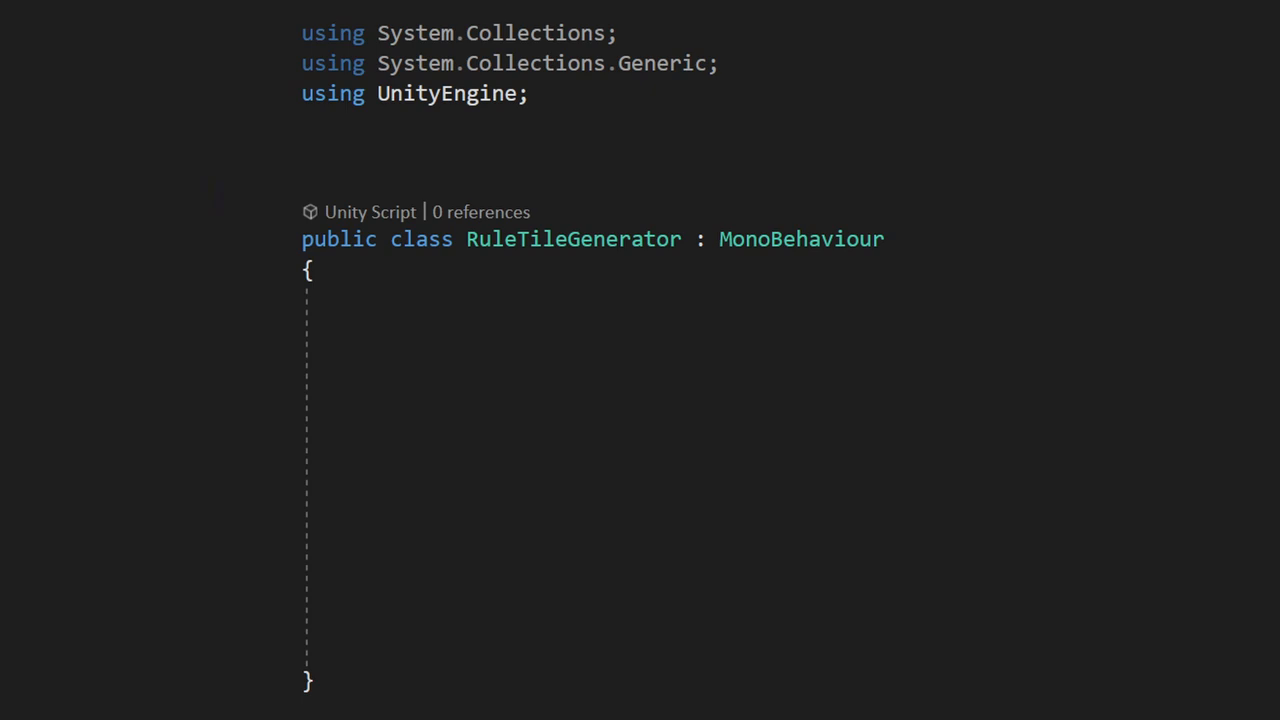
Add using UnityEditor and UnityEngine.Tilemaps directives to the script.
{"action": "type", "text": "using UnityEditor;"}
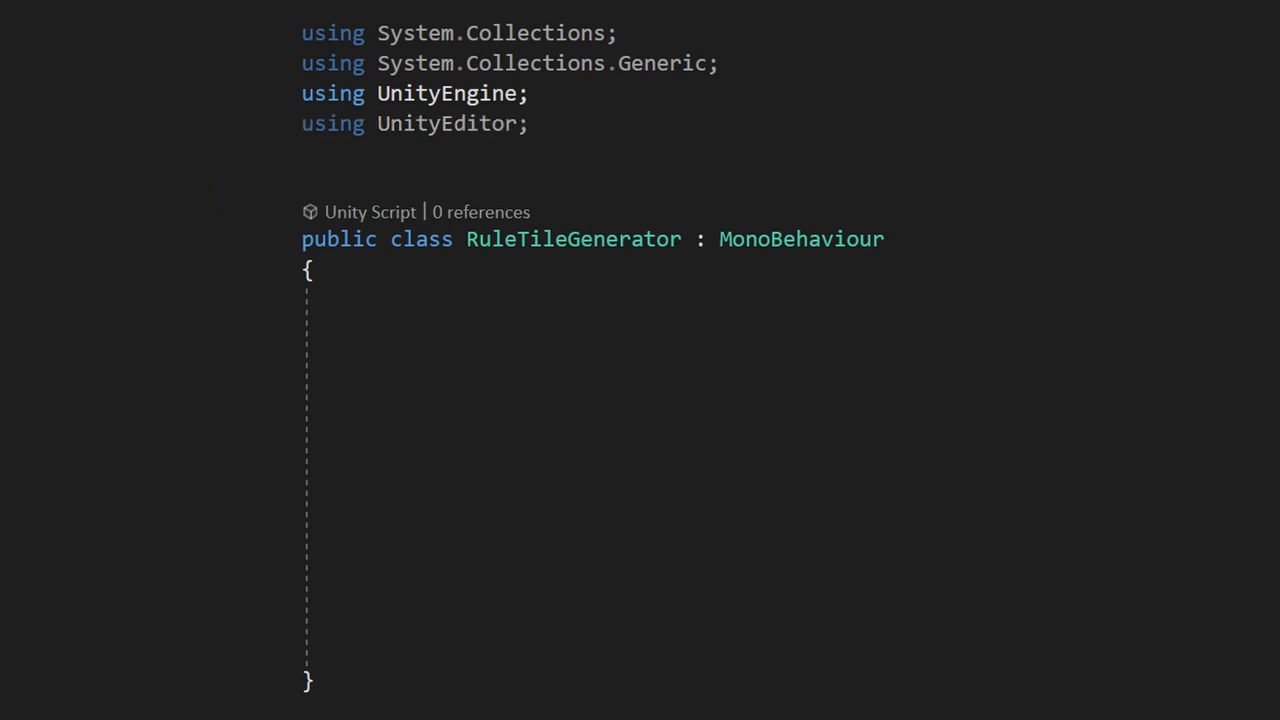
{"action": "type", "text": "using UnityEngine.Tilemaps;"}
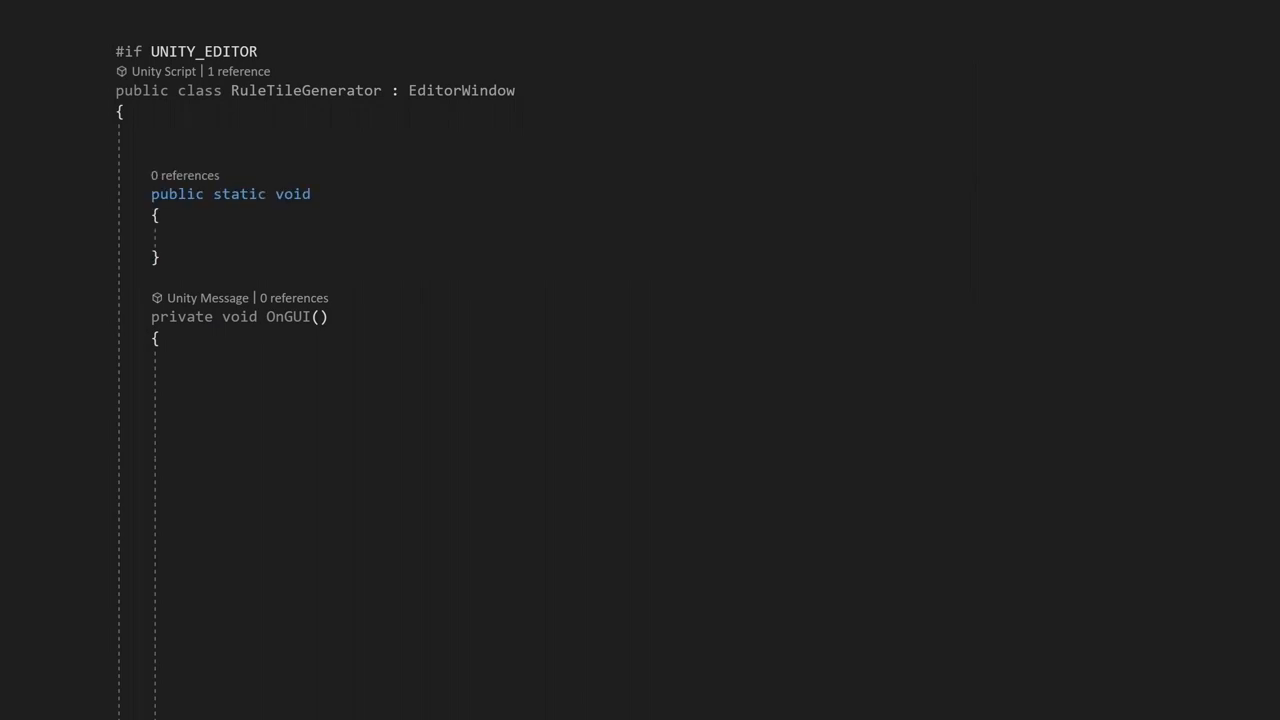
Add a ShowWindow method with a MenuItem under VinTools/Editor Windows/Rule Tile Generator.
{"action": "type", "text": "ShowWindow()"}
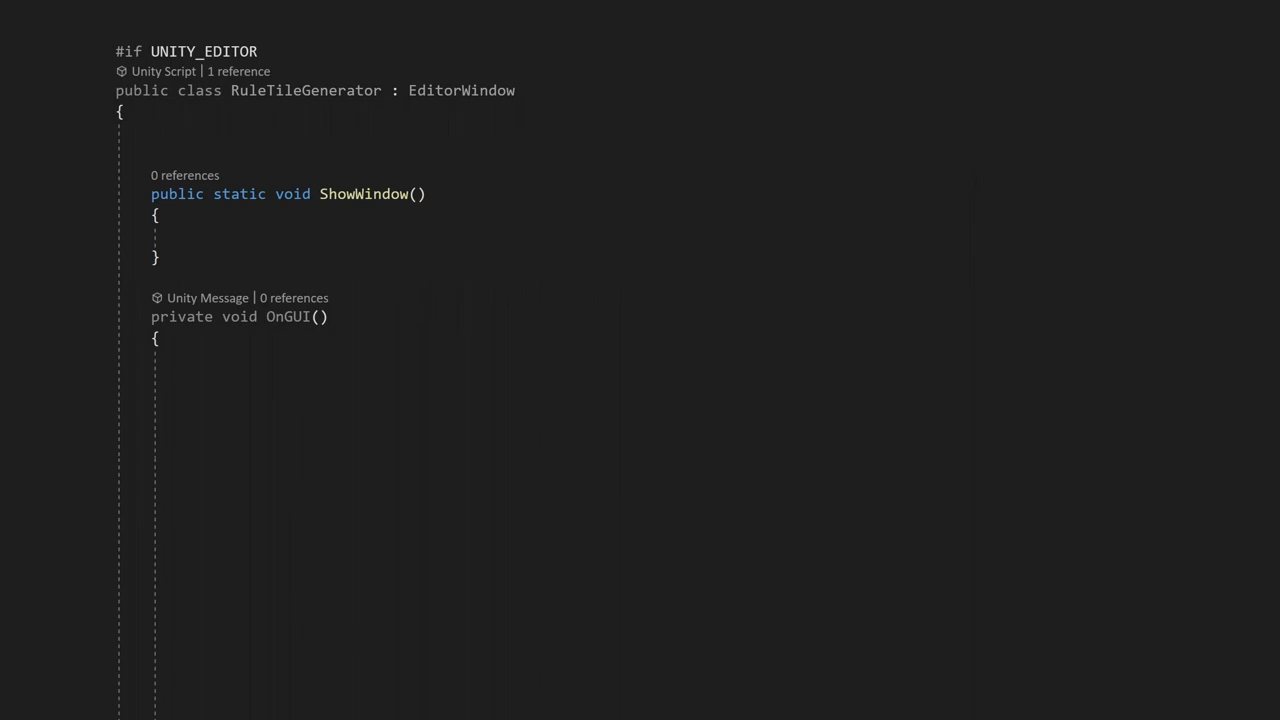
{"action": "type", "text": "GetWindow<RuleTileGenerator>"}
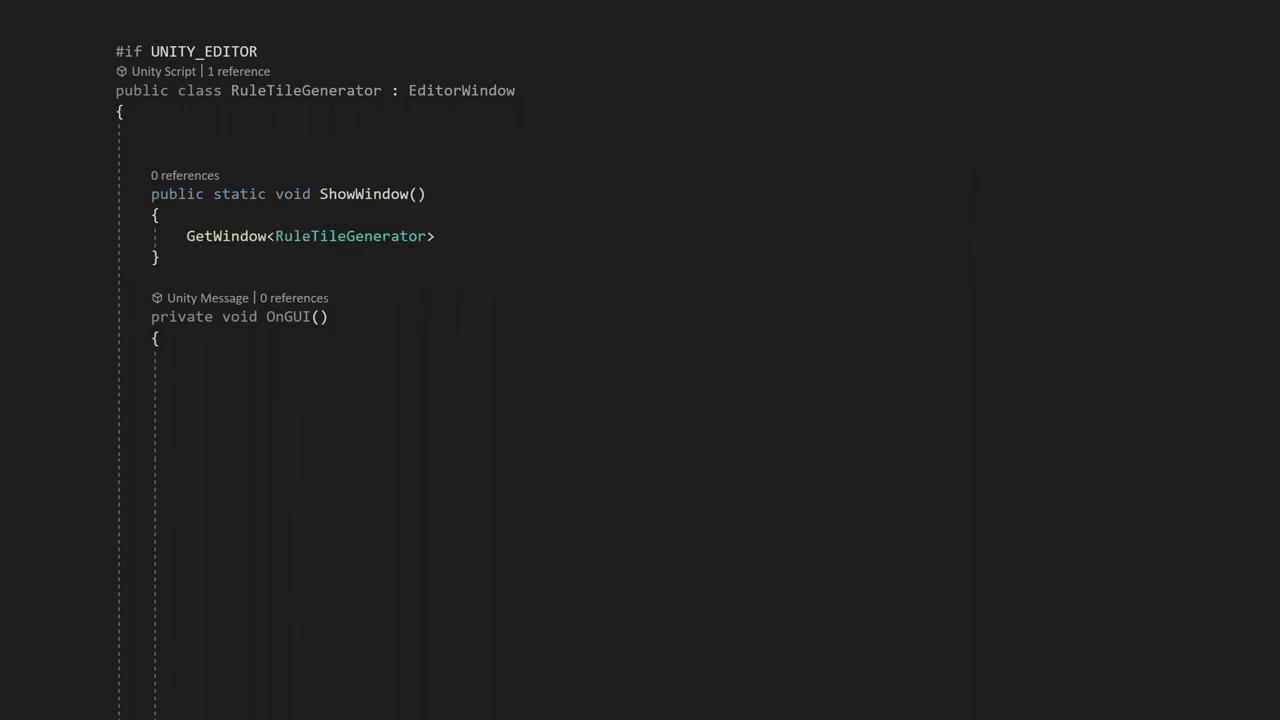
{"action": "type", "text": "(\"Rule Tile Generator\");"}
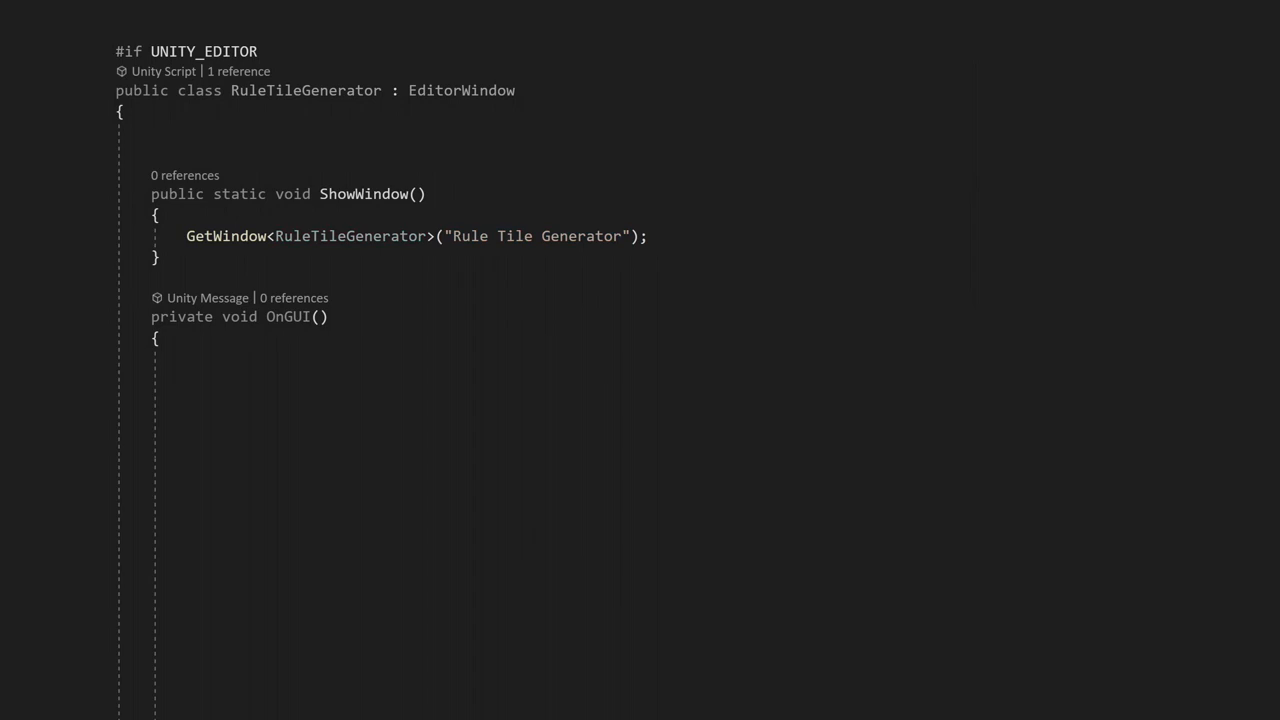
{"action": "type", "text": "[MenuItem(\"VinTools/Editor Windows/Rule Tile Generator\")]"}
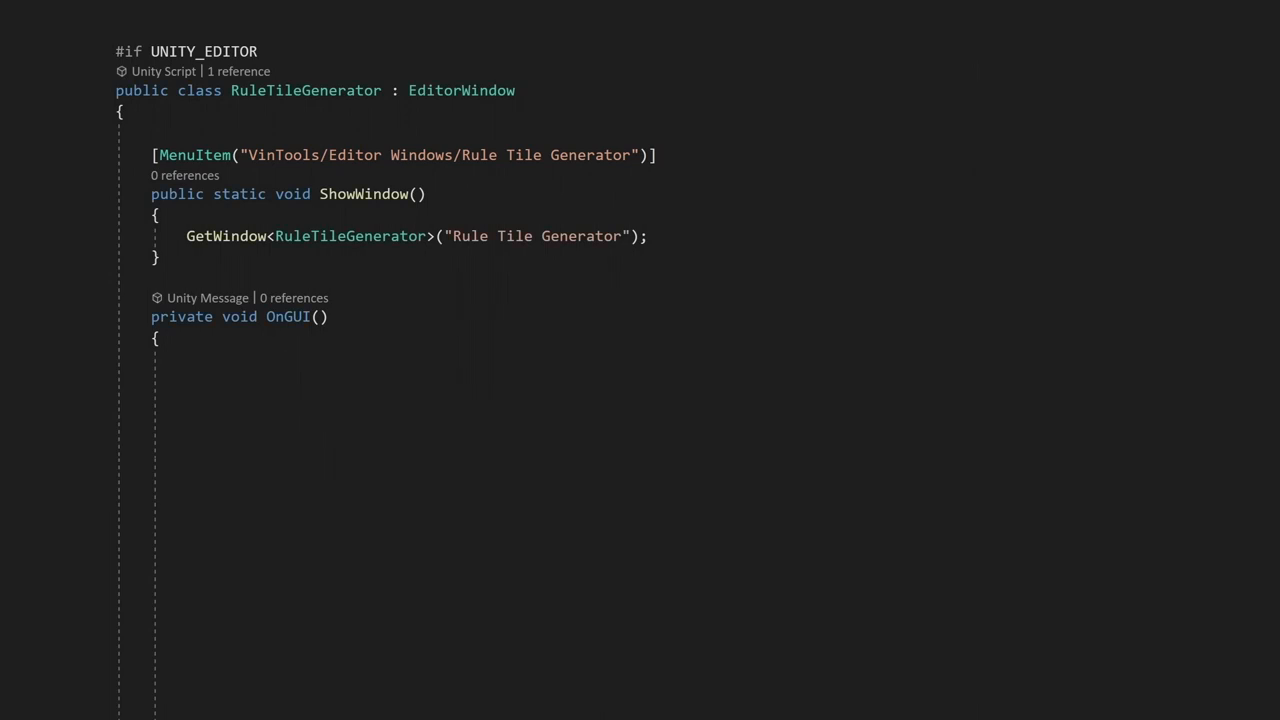
Declare a public Sprite[] templateSprites field initialized to an empty array.
{"action": "scroll", "scroll_direction": "down", "scroll_amount": 3}
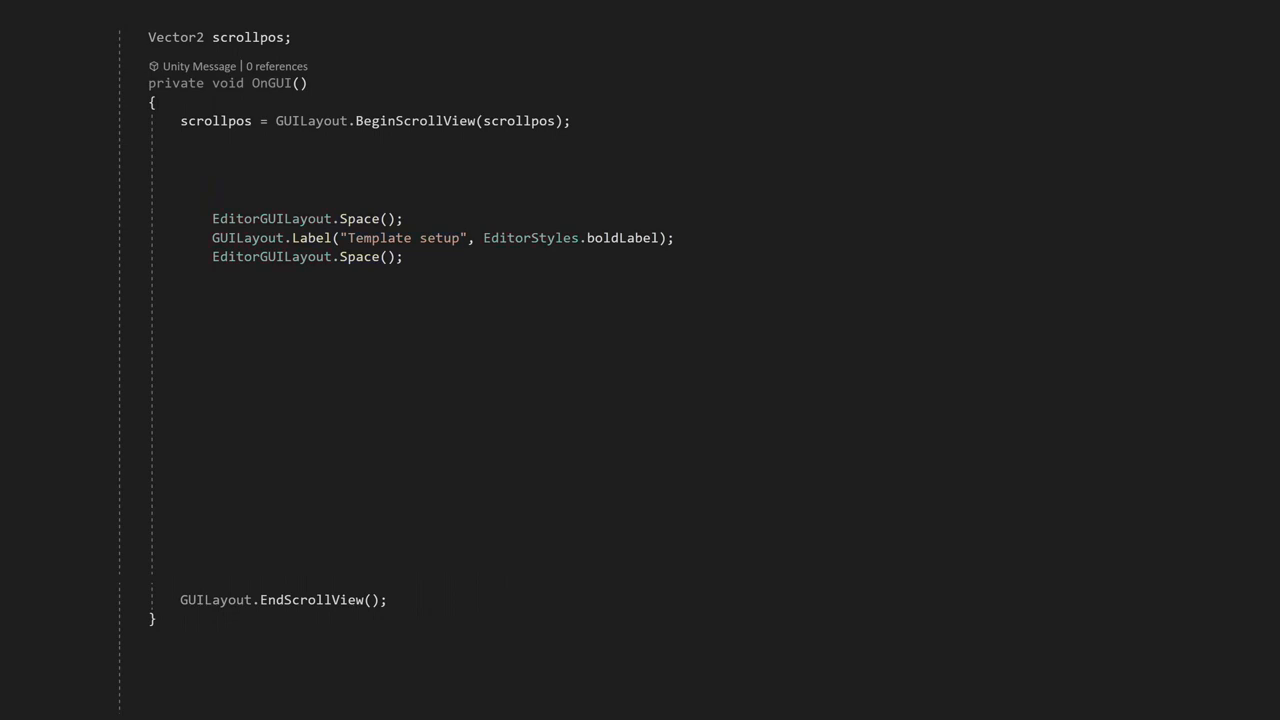
{"action": "type", "text": "public Sprite[] templateSprites = new Sprite[0];"}
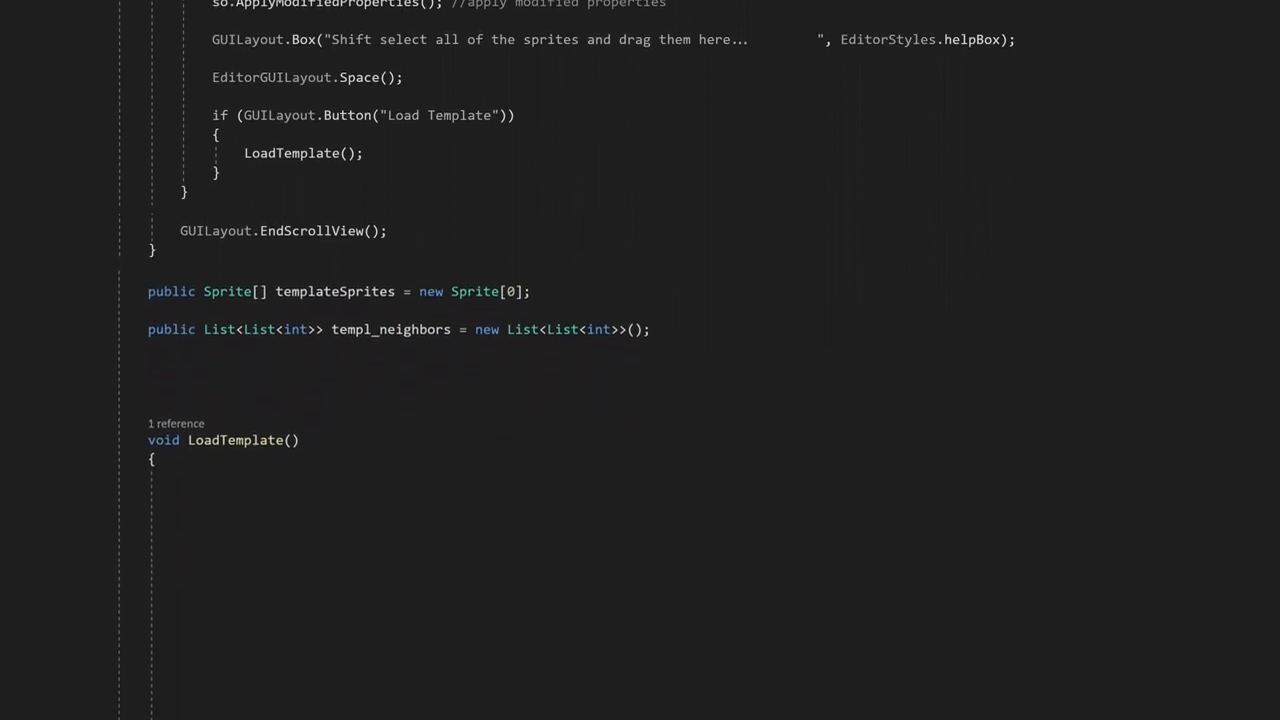
Copy each template slice's pixels into a new Texture2D with SetPixels in LoadTemplate.
{"action": "scroll", "scroll_direction": "down", "scroll_amount": 3}
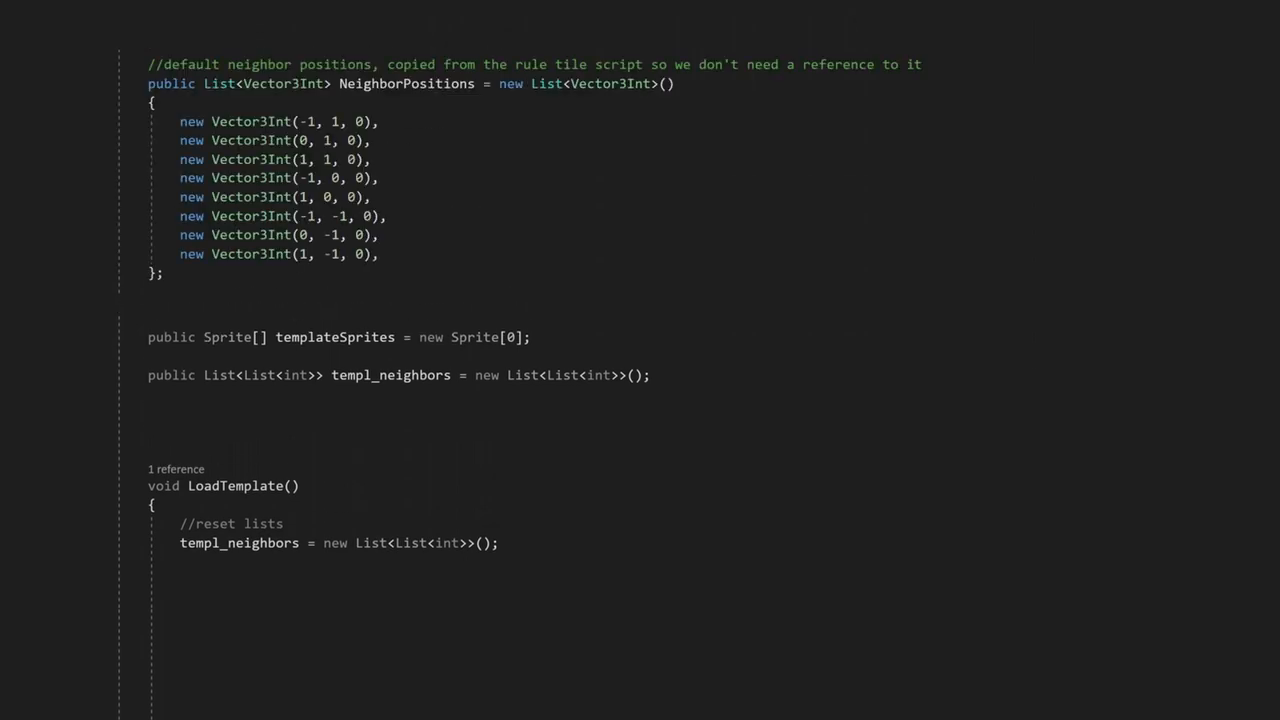
{"action": "scroll", "scroll_direction": "down", "scroll_amount": 3}
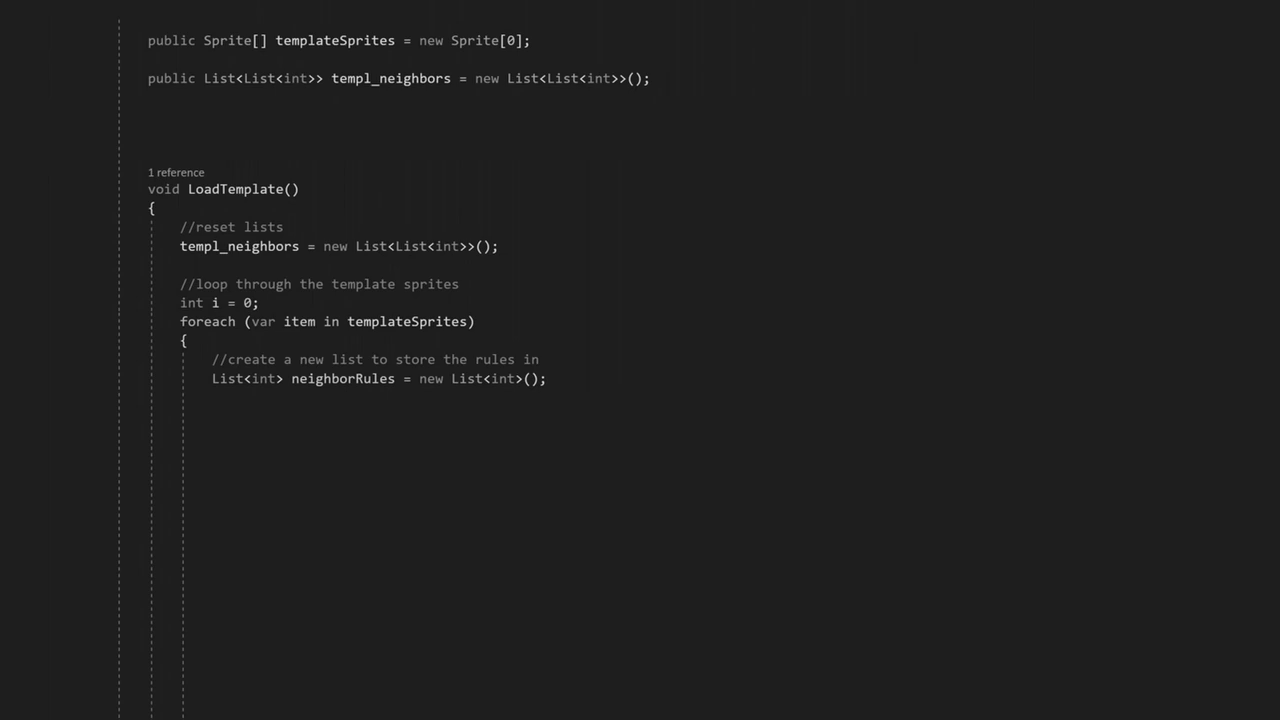
{"action": "type", "text": "//get slice data"}
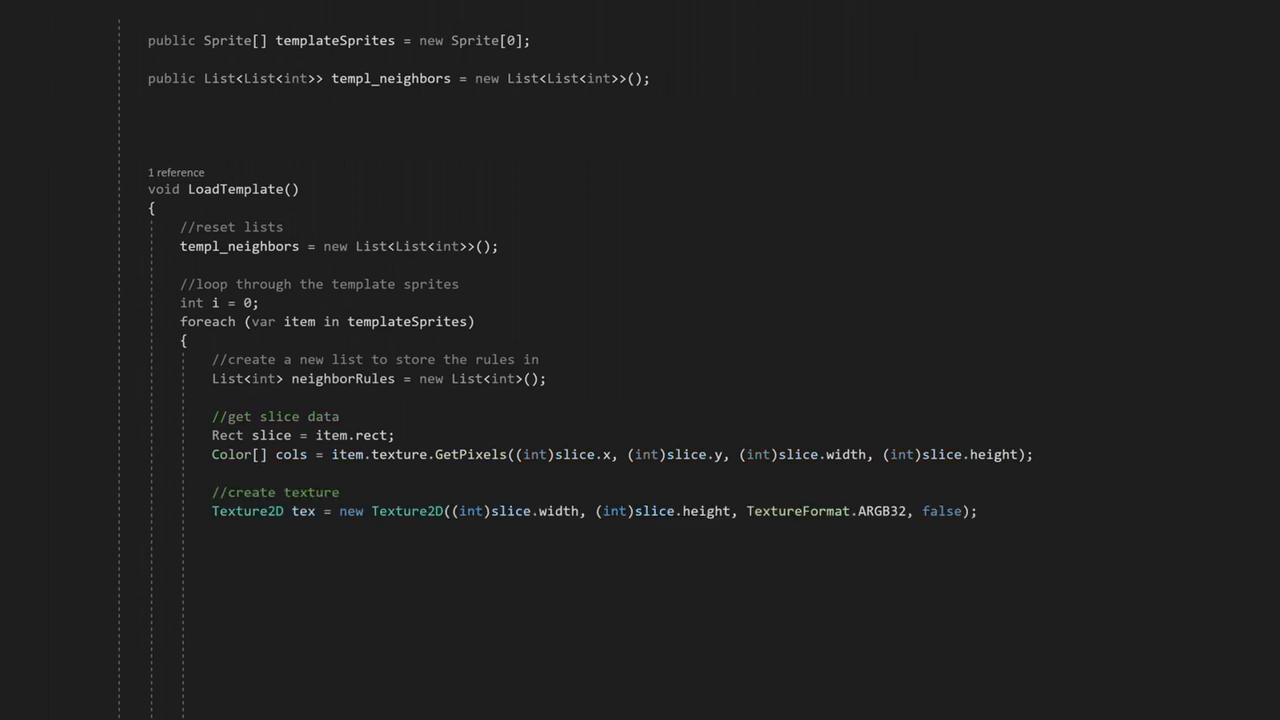
{"action": "type", "text": "tex.SetPixels(0, 0, (int)slice.width, (int)slice.height, cols);"}
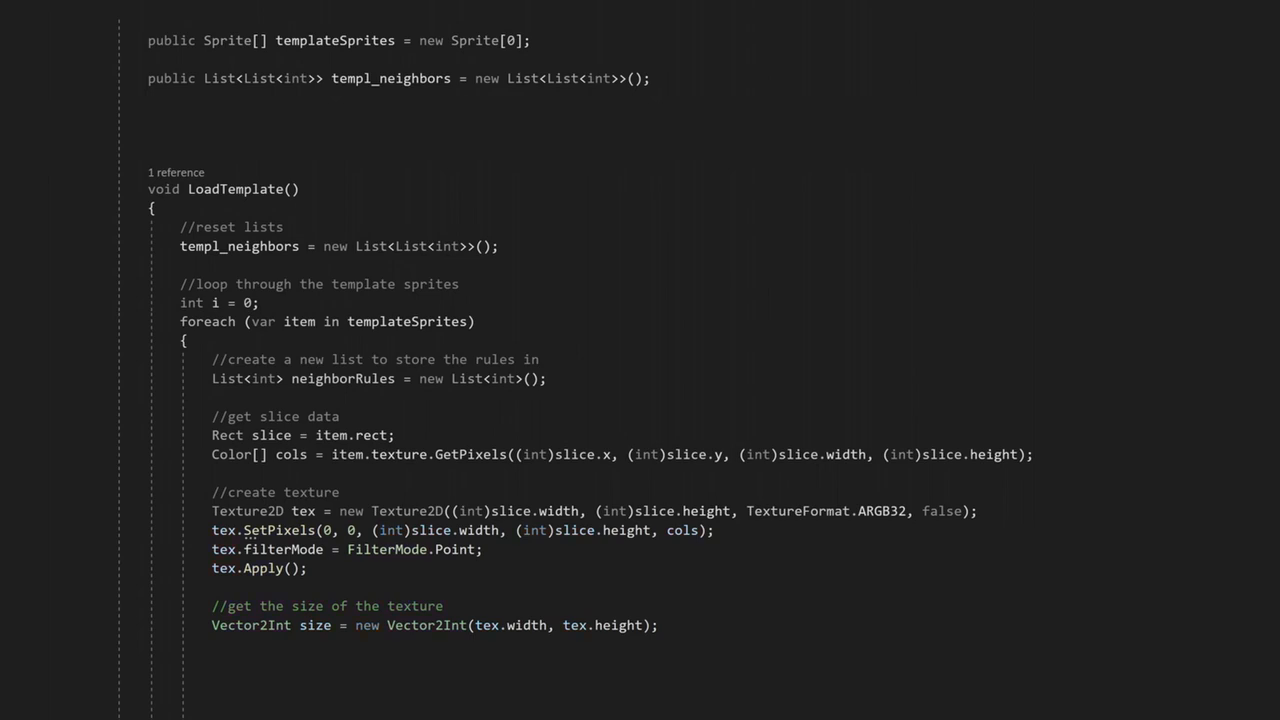
{"action": "scroll", "scroll_direction": "down", "scroll_amount": 3}
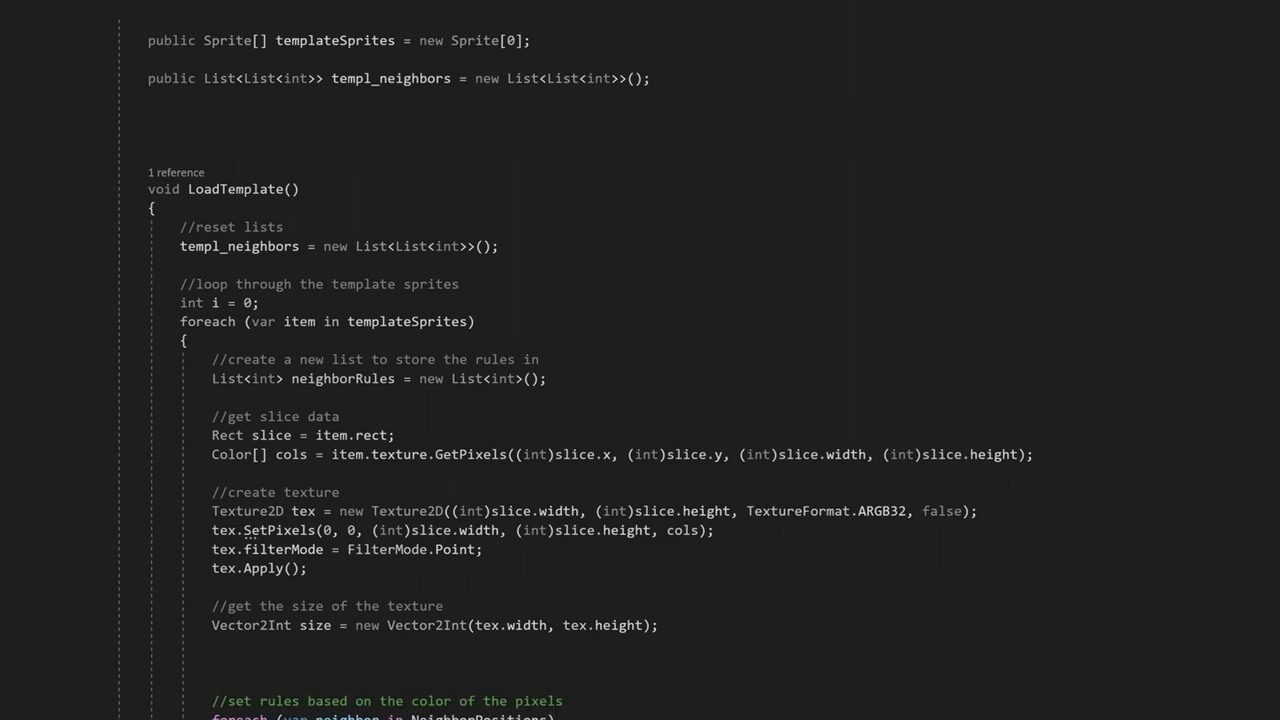
Compute xPos per neighbor position with a switch, case 0 using size.x / 2.
{"action": "scroll", "scroll_direction": "down", "scroll_amount": 3}
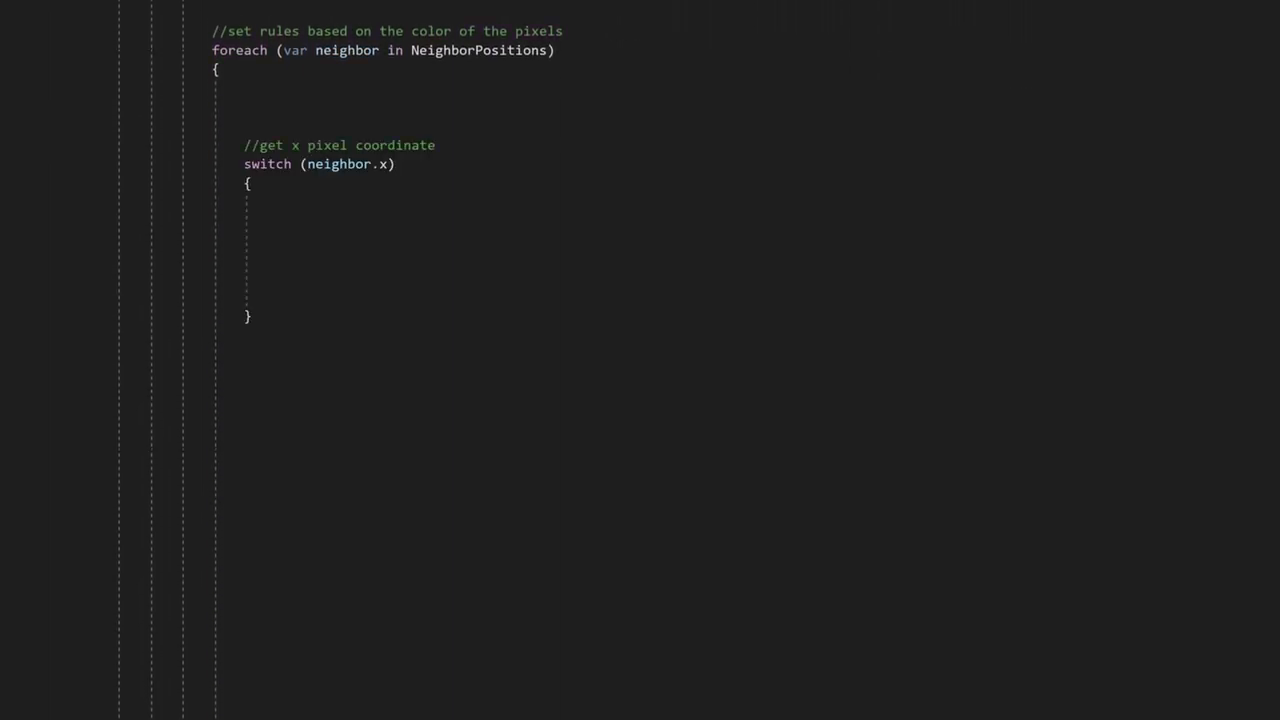
{"action": "type", "text": "int xPos = 0;"}
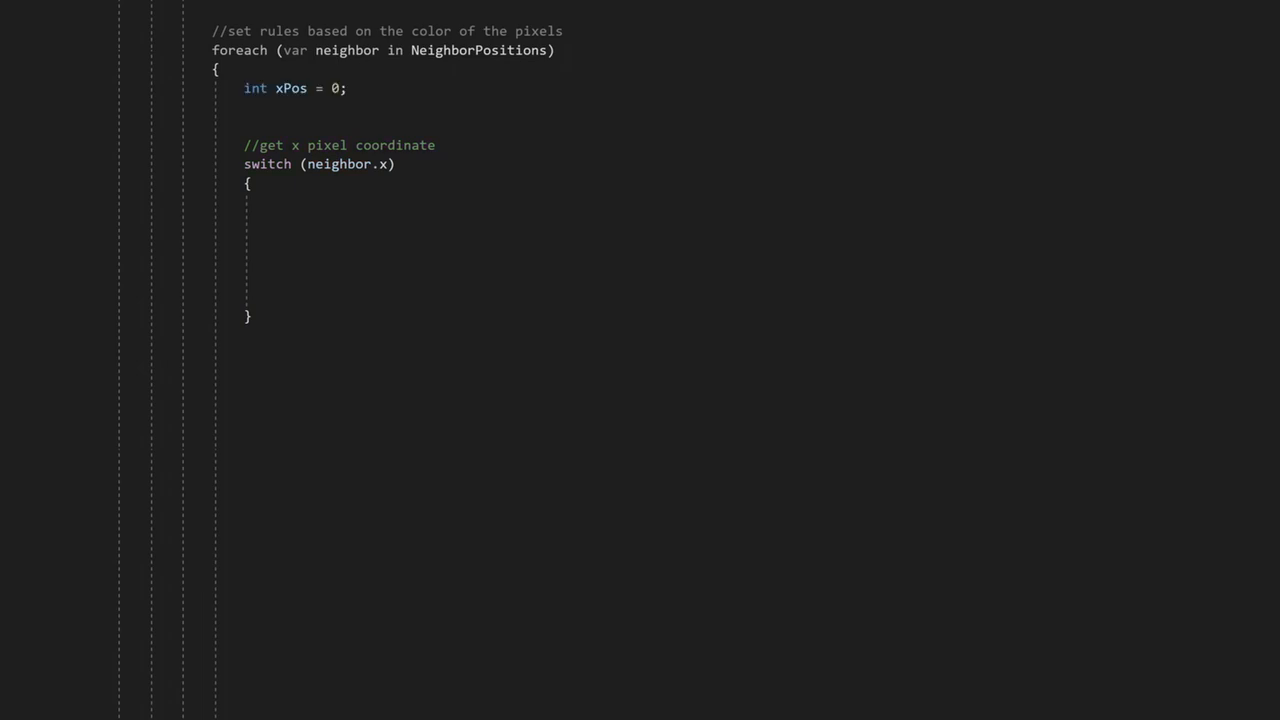
{"action": "type", "text": "case 0:"}
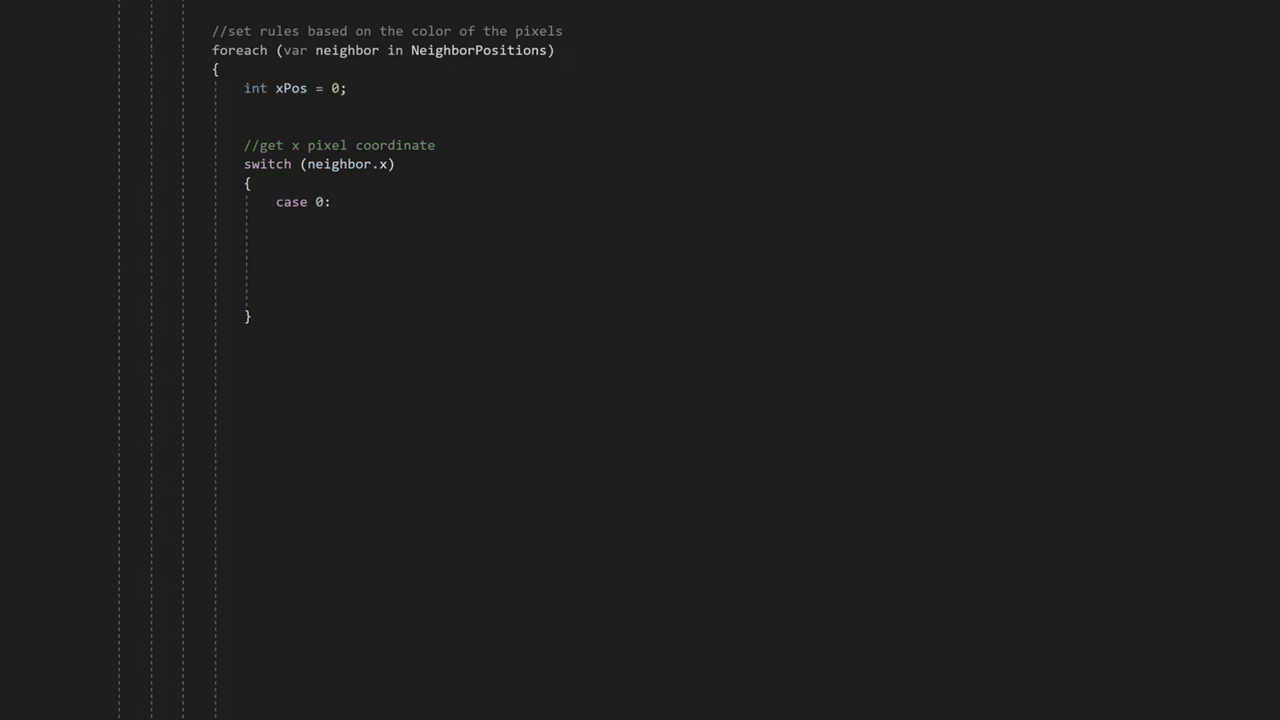
{"action": "type", "text": "xPos = size.x / 2;"}
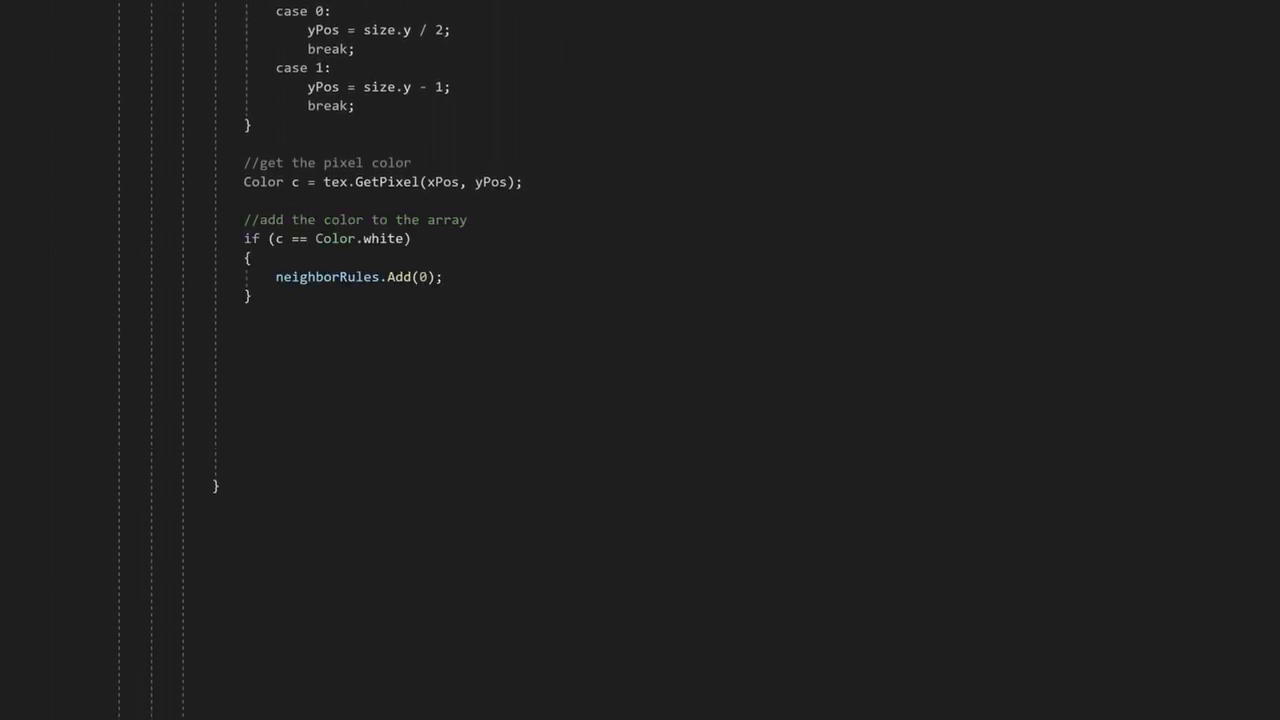
Add green and red pixel branches, red adding a Neighbor.NotThis rule.
{"action": "type", "text": "else if (c == Color.green)"}
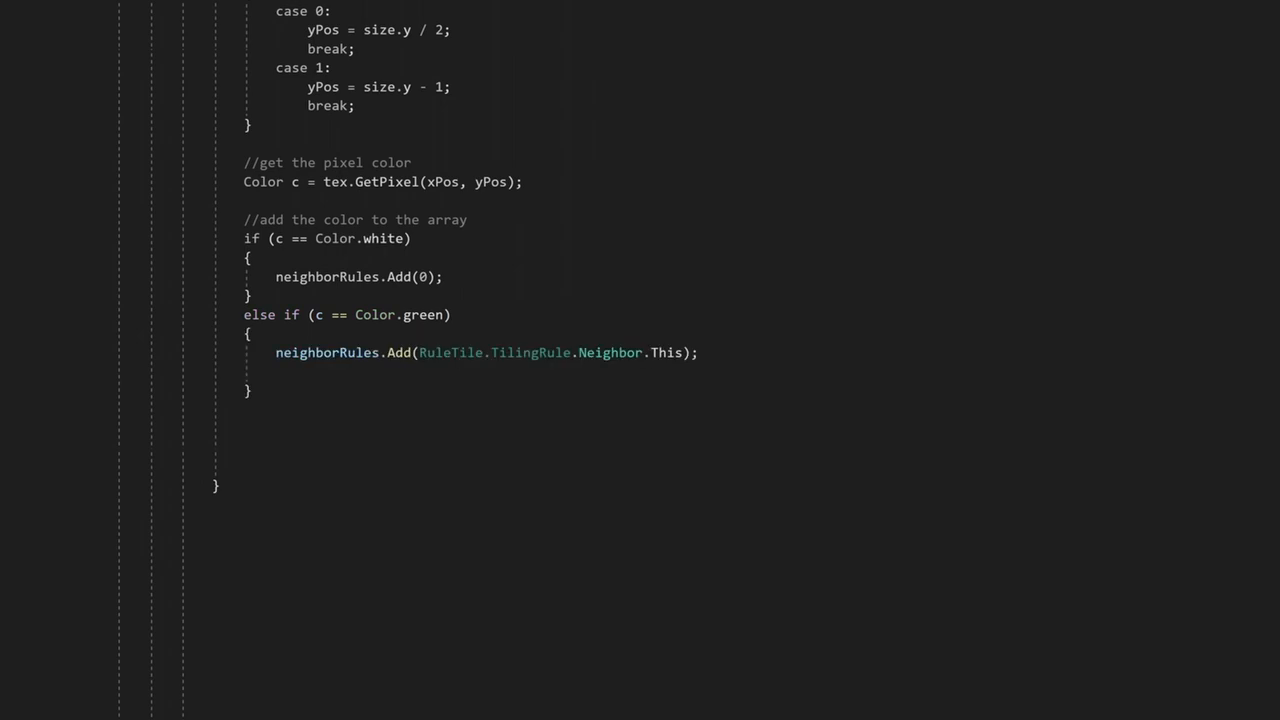
{"action": "type", "text": "else if (c == Color.red)"}
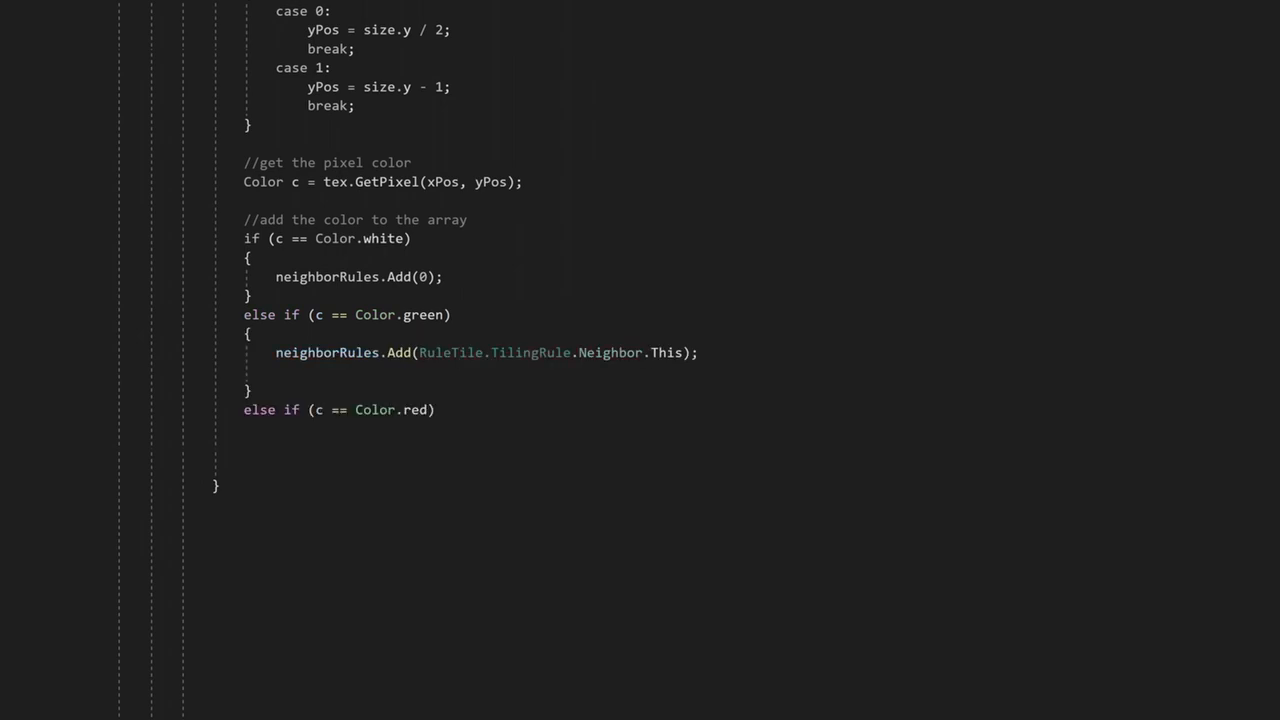
{"action": "type", "text": "neighborRules.Add(RuleTile.TilingRule.Neighbor.NotThis);"}
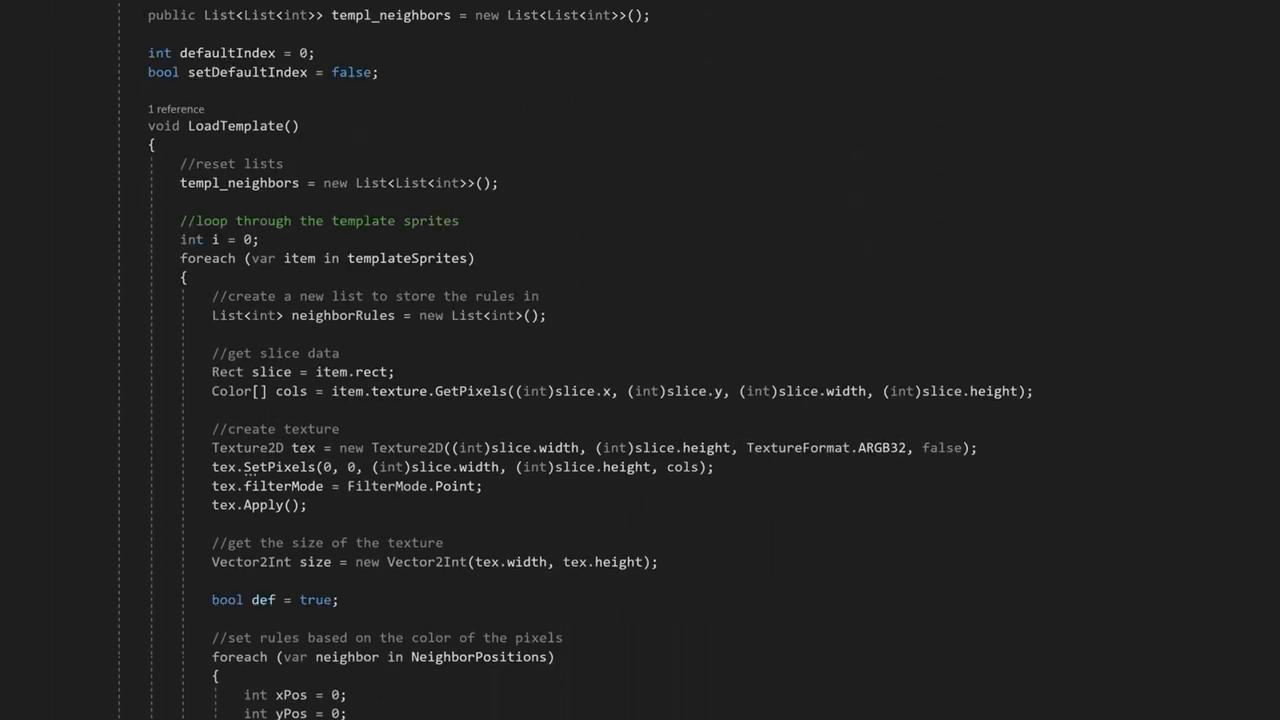
Store defaultIndex = i for templates without green pixels and increment i.
{"action": "scroll", "scroll_direction": "down", "scroll_amount": 3}
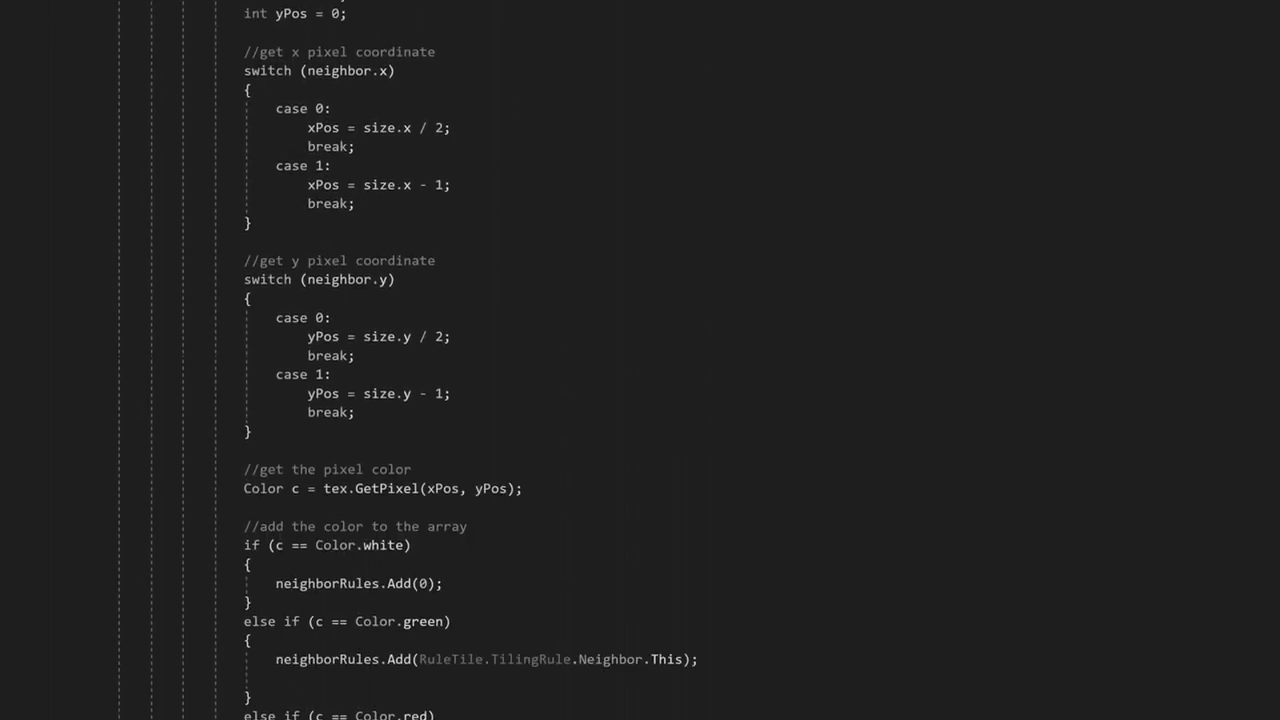
{"action": "scroll", "scroll_direction": "down", "scroll_amount": 3}
{"action": "type", "text": "def = false;"}
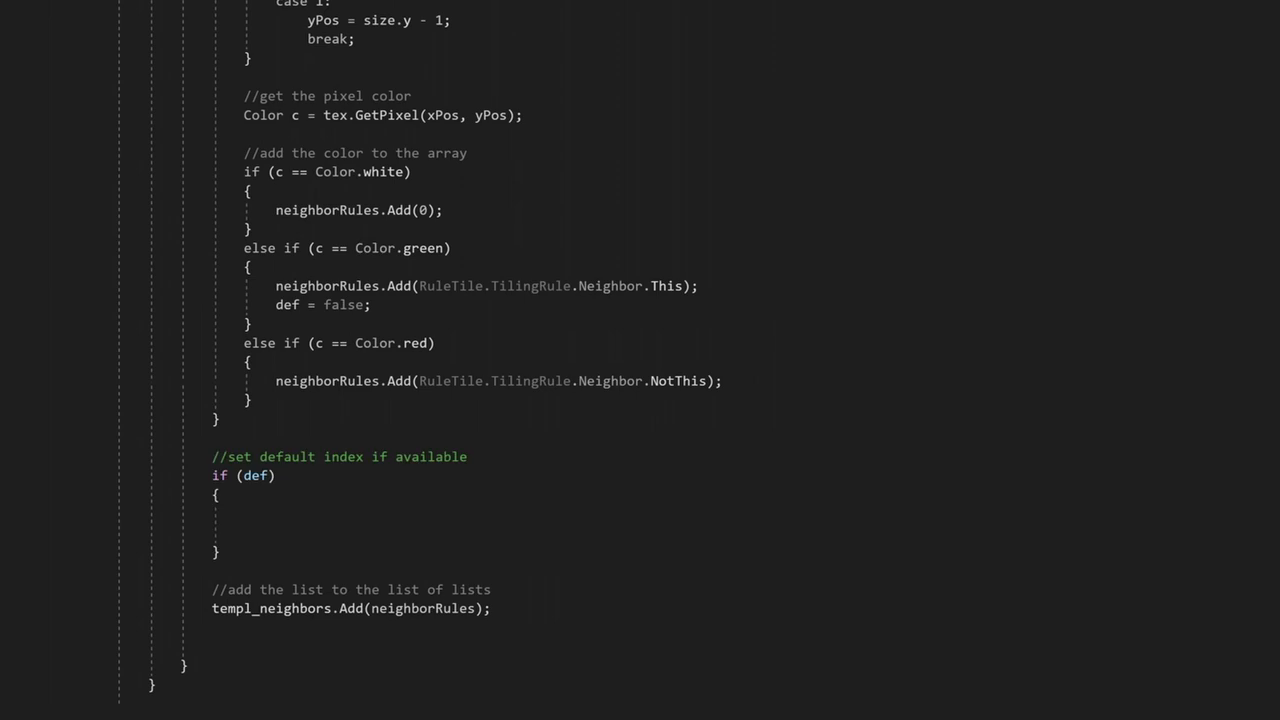
{"action": "type", "text": "defaultIndex = i;"}
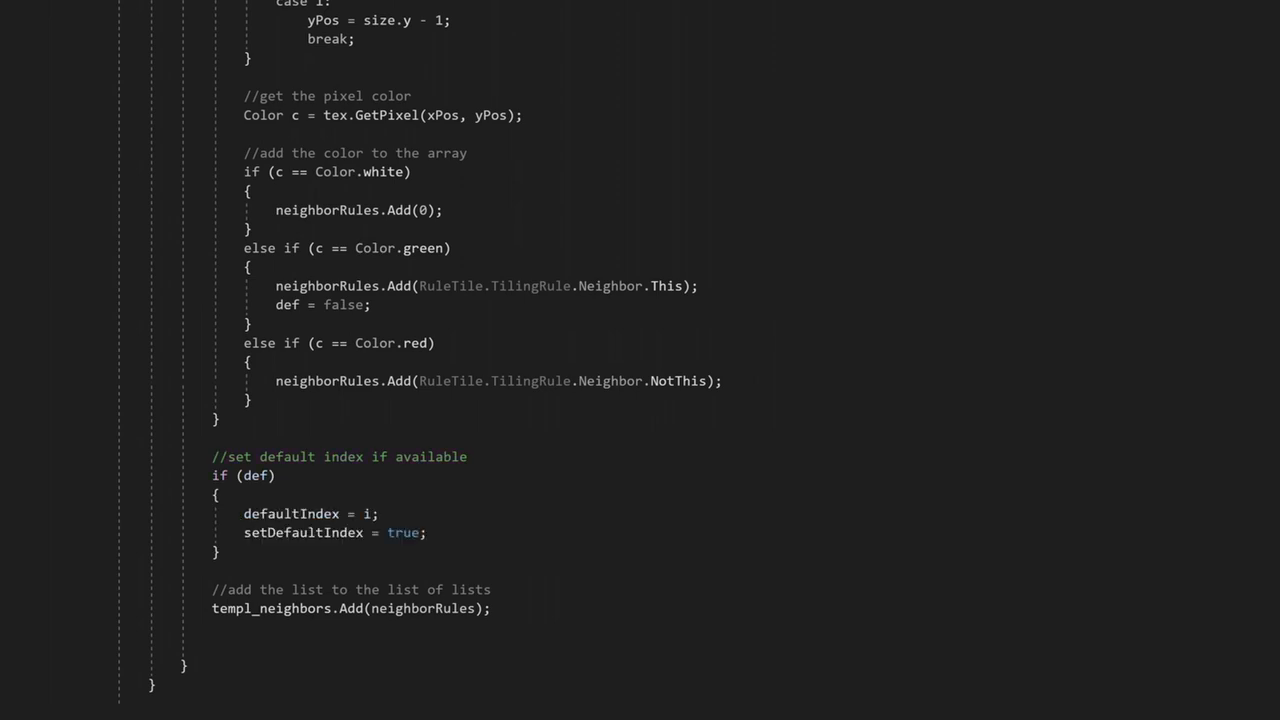
{"action": "type", "text": "i++;"}
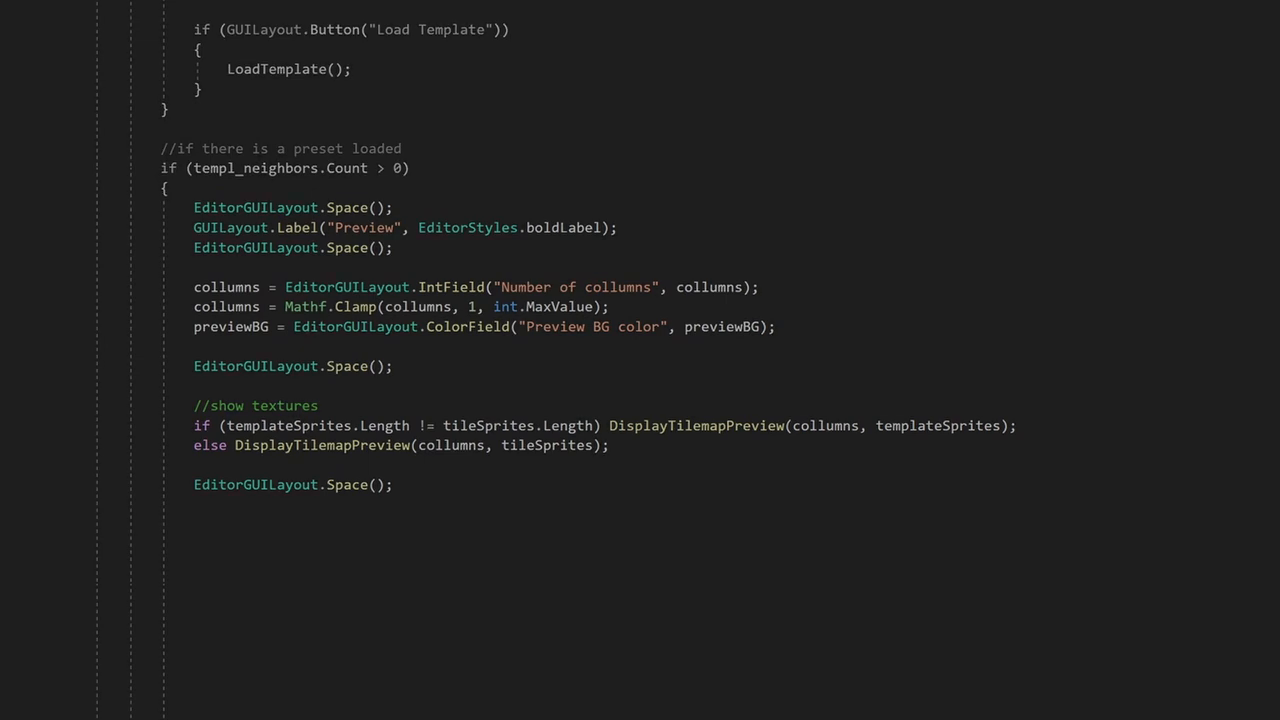
{"action": "scroll", "scroll_direction": "down", "scroll_amount": 3}
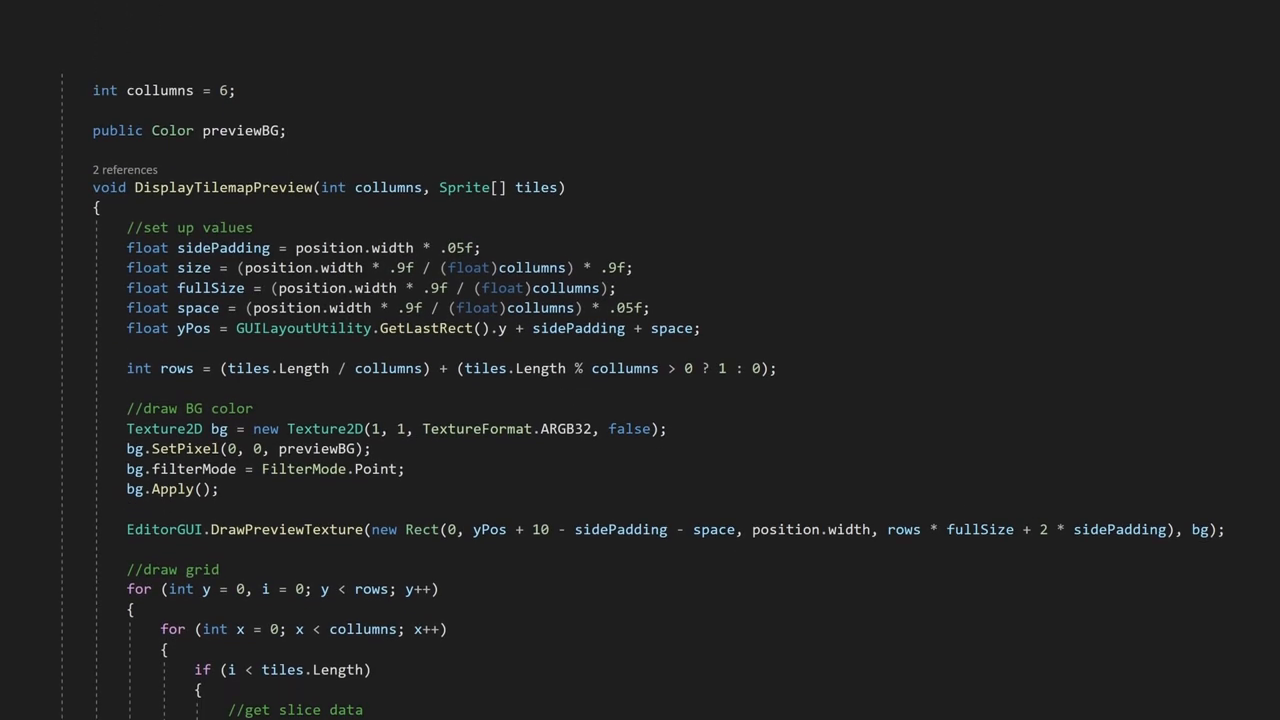
{"action": "scroll", "scroll_direction": "down", "scroll_amount": 3}
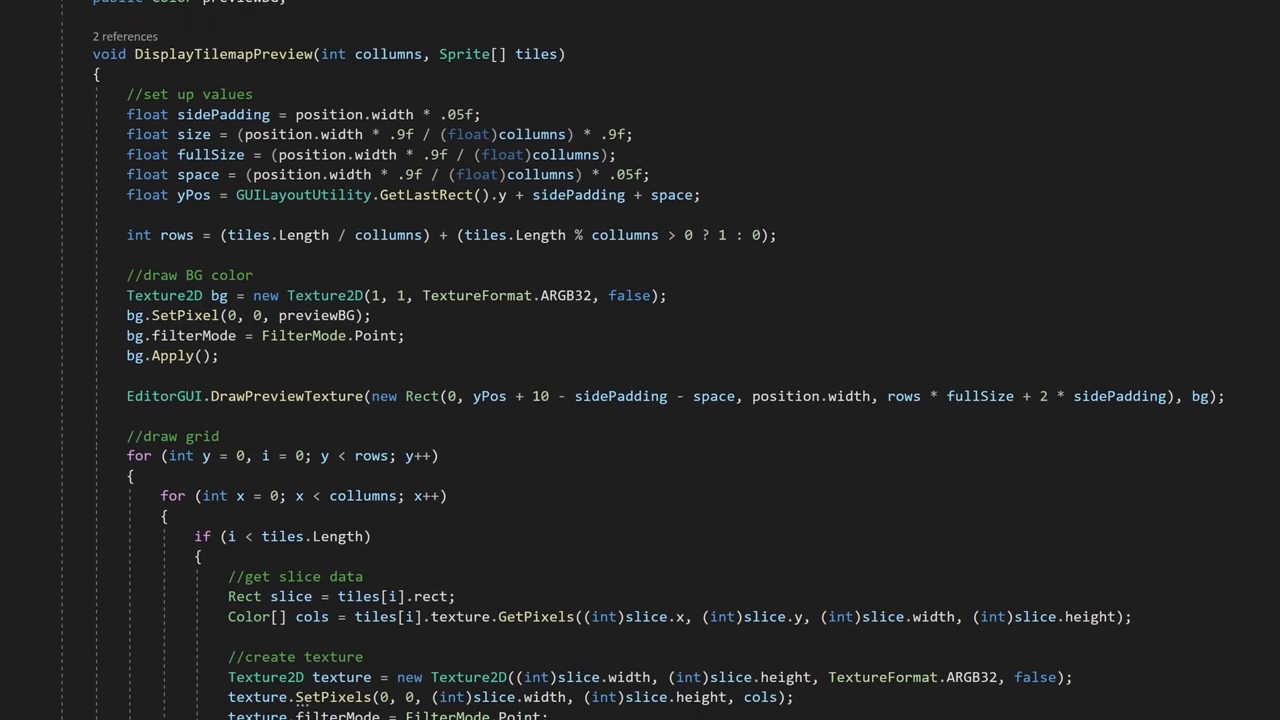
{"action": "scroll", "scroll_direction": "down", "scroll_amount": 3}
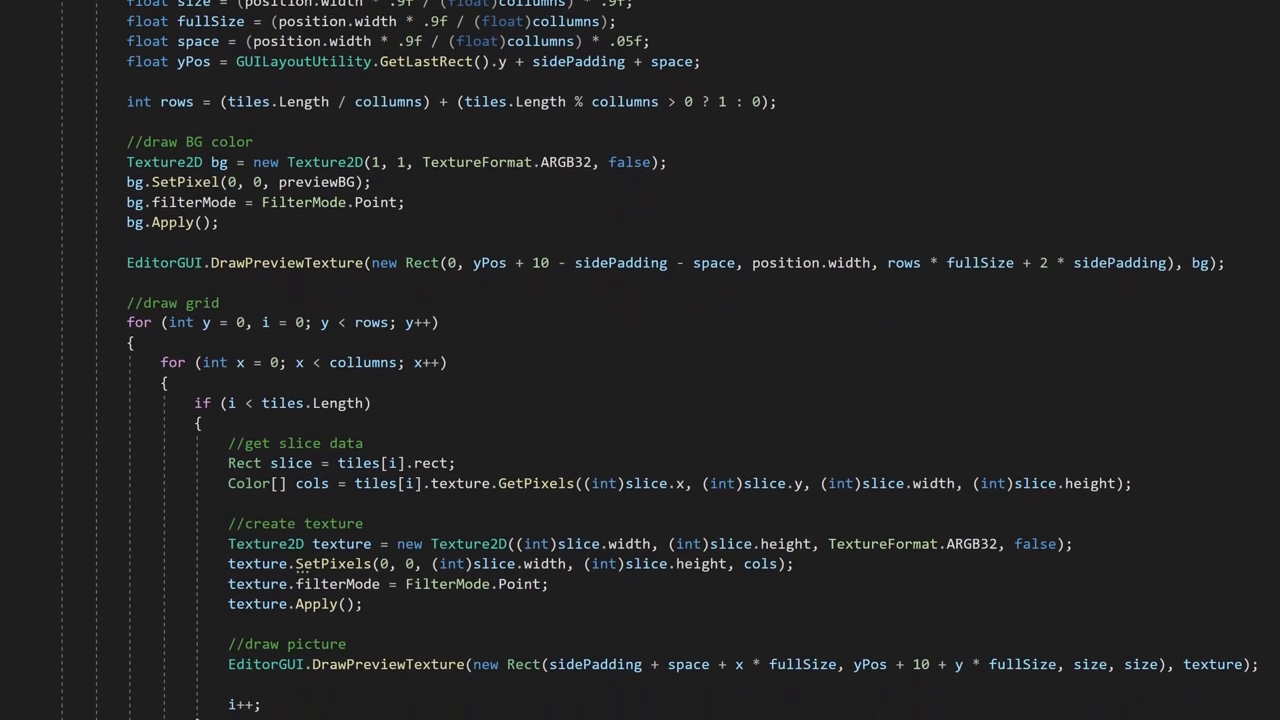
{"action": "scroll", "scroll_direction": "down", "scroll_amount": 3}
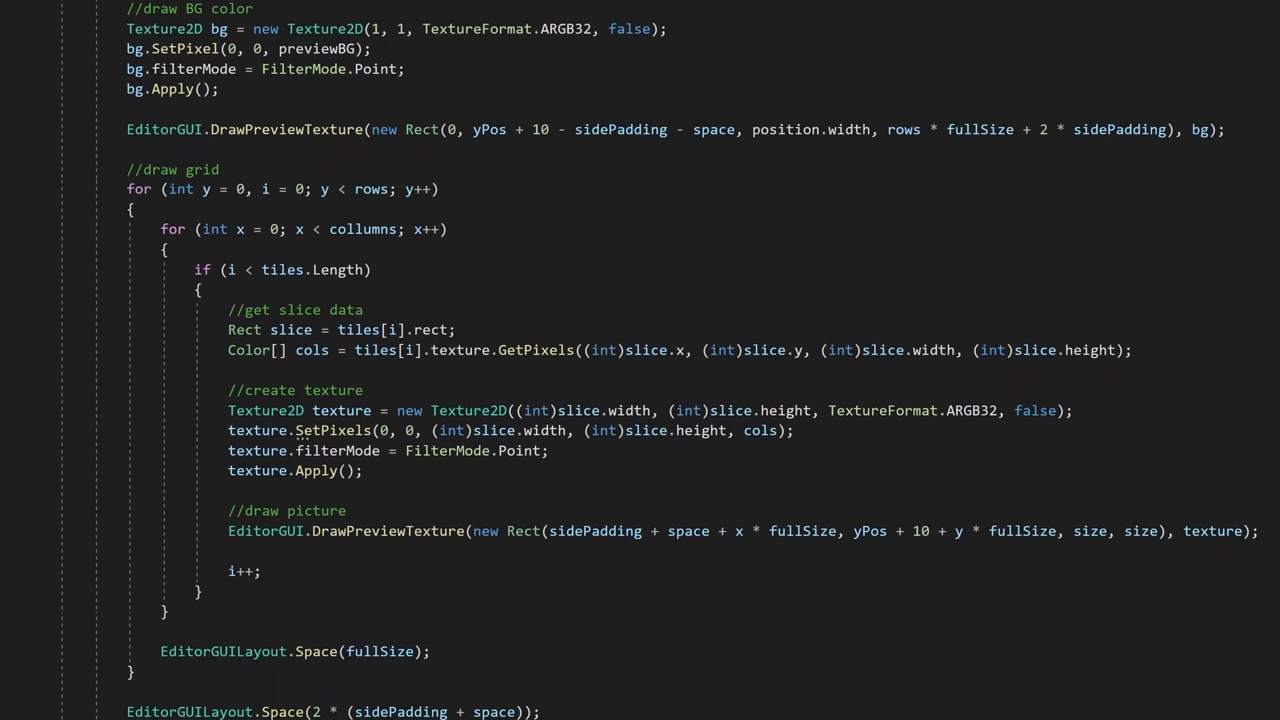
{"action": "scroll", "scroll_direction": "down", "scroll_amount": 3}
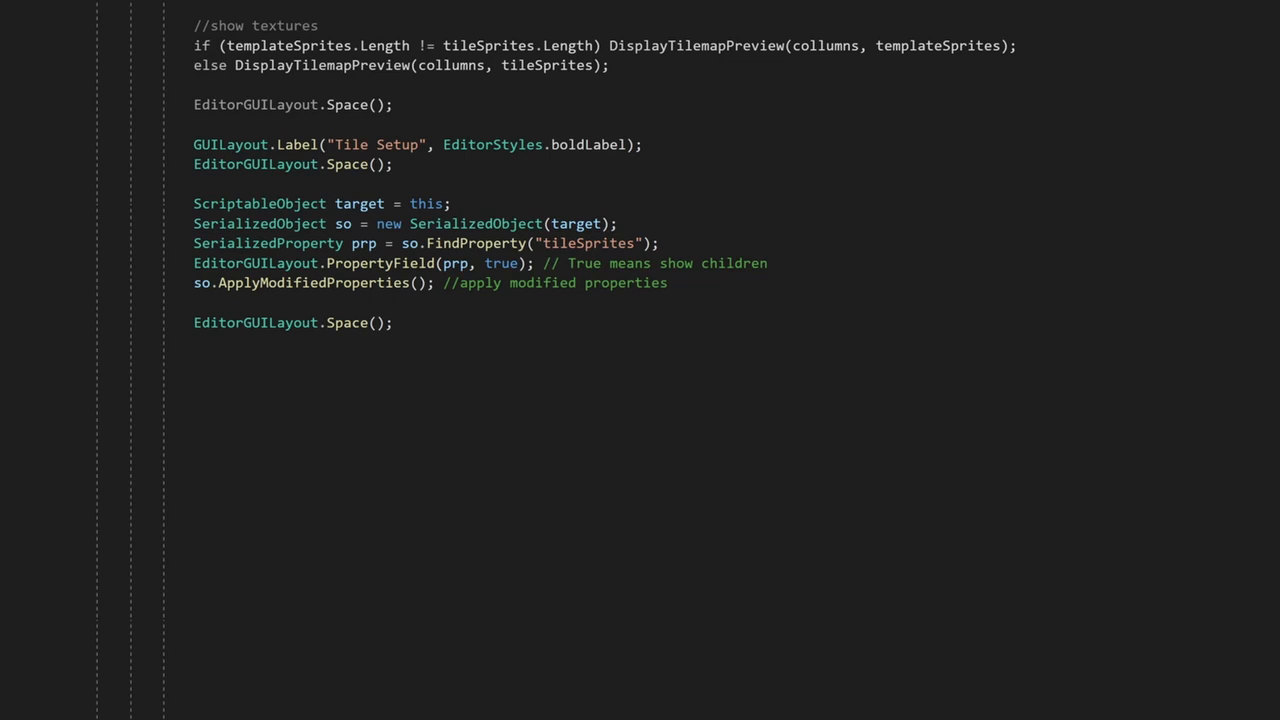
Show a 'Set sprites to show other options' help box when tileSprites is empty.
{"action": "type", "text": "if (tileSprites.Length == 0)"}
{"action": "type", "text": "else if (tileSprites.Length != templateSprites.Length"}
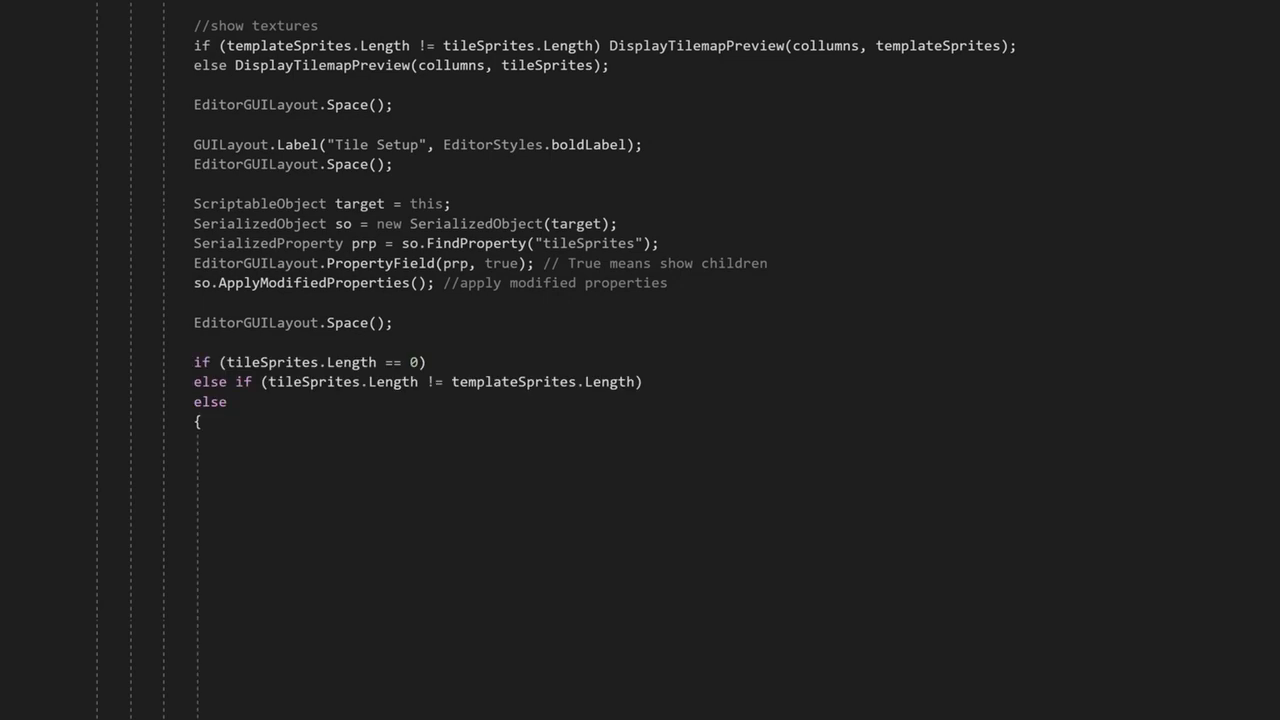
{"action": "type", "text": "GUILayout.Box(\"Set sprites to show other options\", EditorStyles.helpBox);"}
{"action": "type", "text": " GUILayout.Box(\"Amount of sprites needs to...\", EditorStyles.helpBox);"}
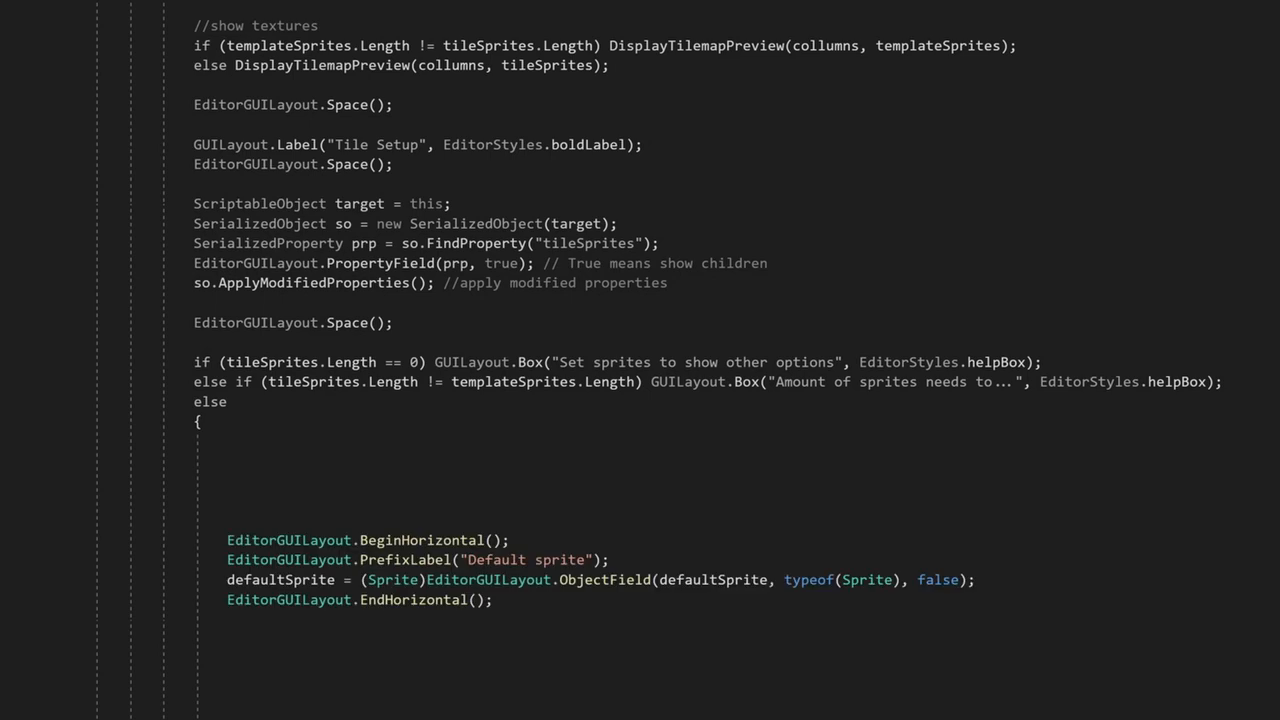
{"action": "scroll", "scroll_direction": "down", "scroll_amount": 3}
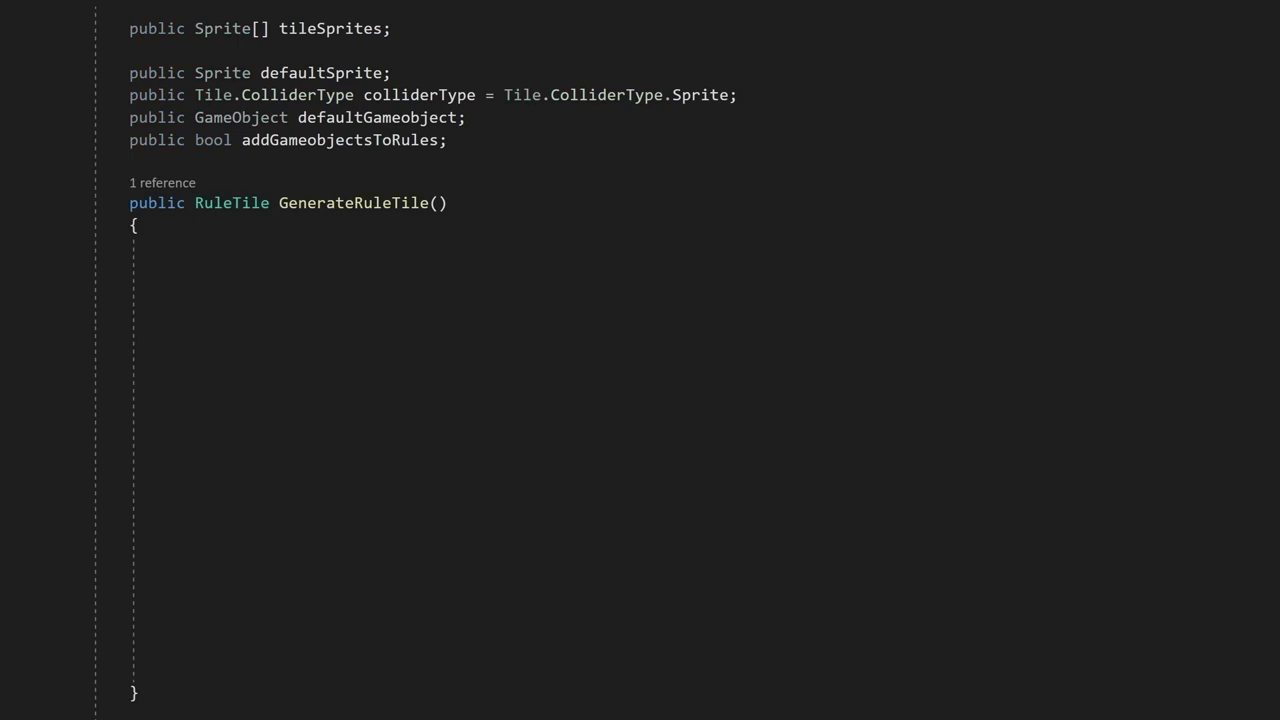
Create the RuleTile instance and set its default collider type.
{"action": "type", "text": "RuleTile tile = ScriptableObject.CreateInstance<RuleTile>();"}
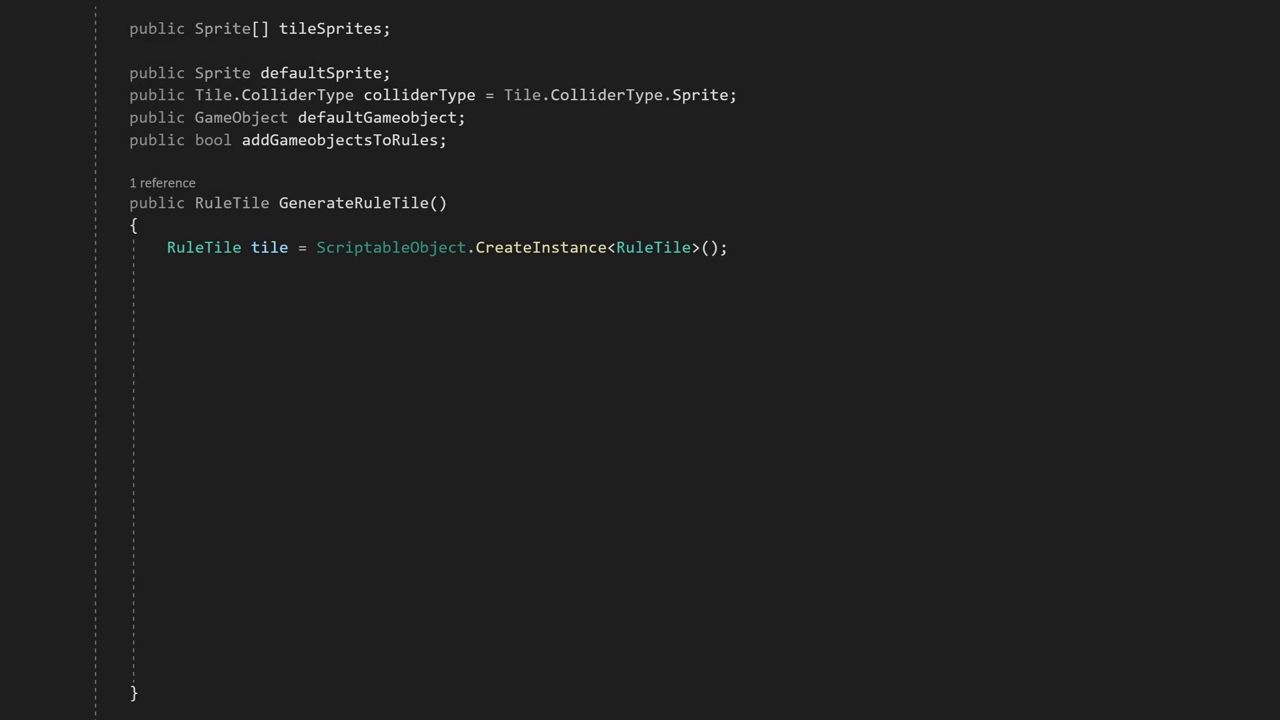
{"action": "type", "text": "//set default tile"}
{"action": "type", "text": "tile.m_DefaultSprite = defaultSprite;"}
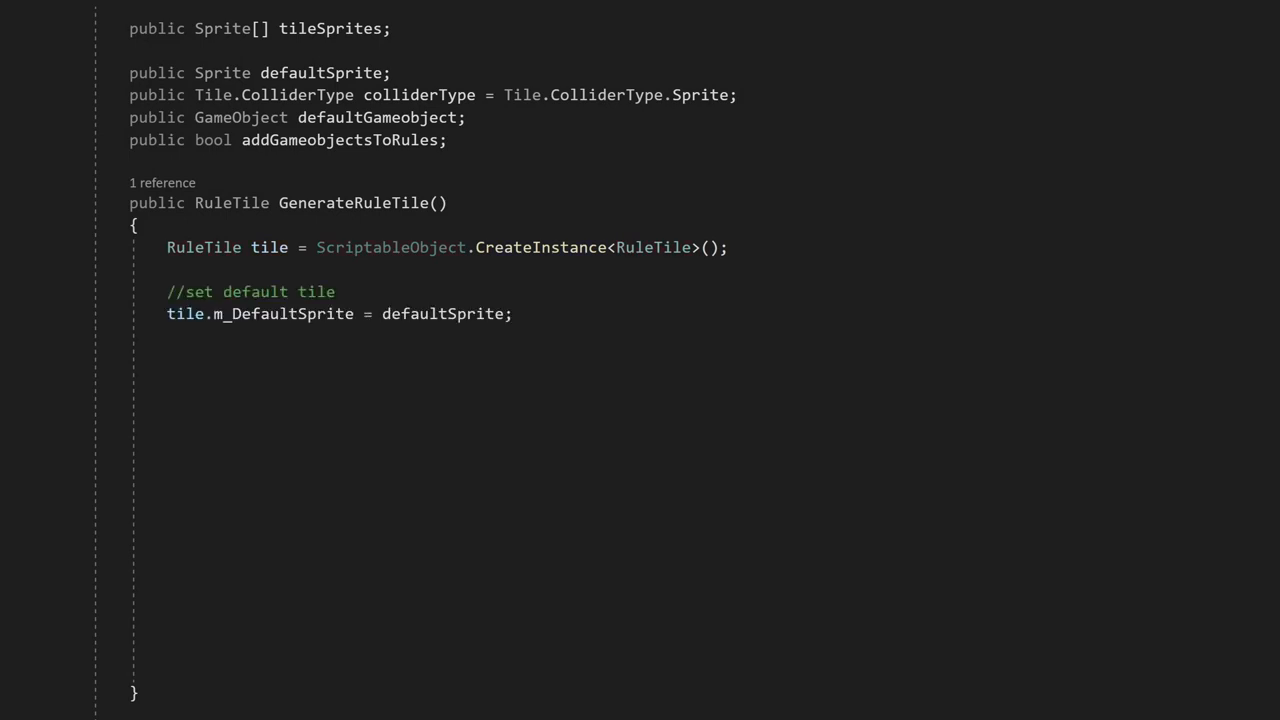
{"action": "type", "text": "tile.m_DefaultColliderType = colliderType;"}
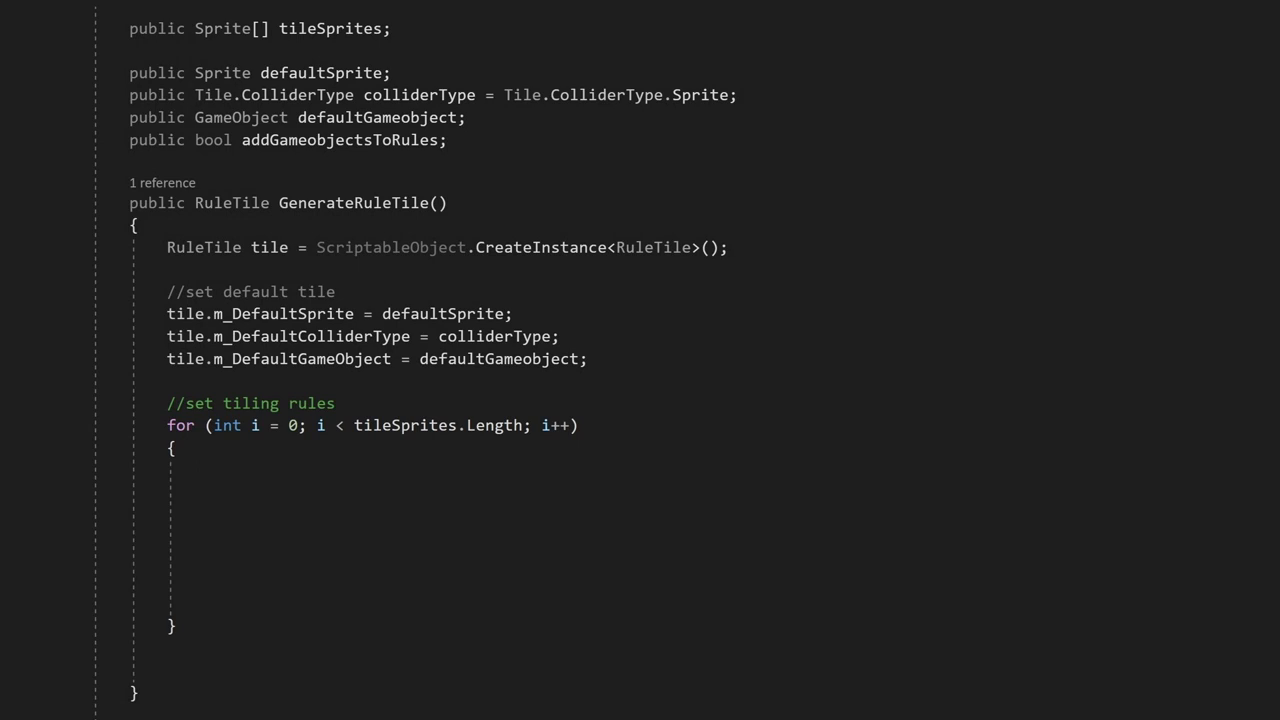
Build a TilingRule per sprite with tileSprites[i] and templ_neighbors[i] neighbors.
{"action": "type", "text": "RuleTile.TilingRule rule = new RuleTile.TilingRule();"}
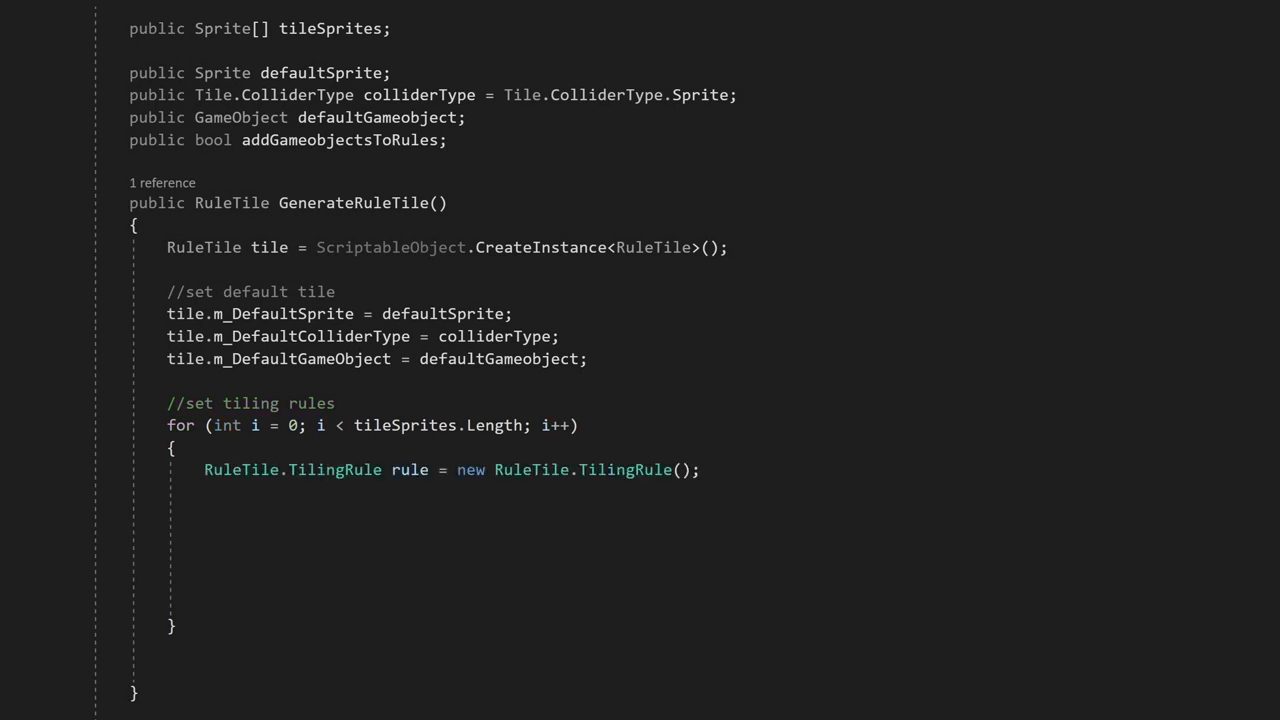
{"action": "type", "text": "rule.m_Sprites\t= tileSprites[i];"}
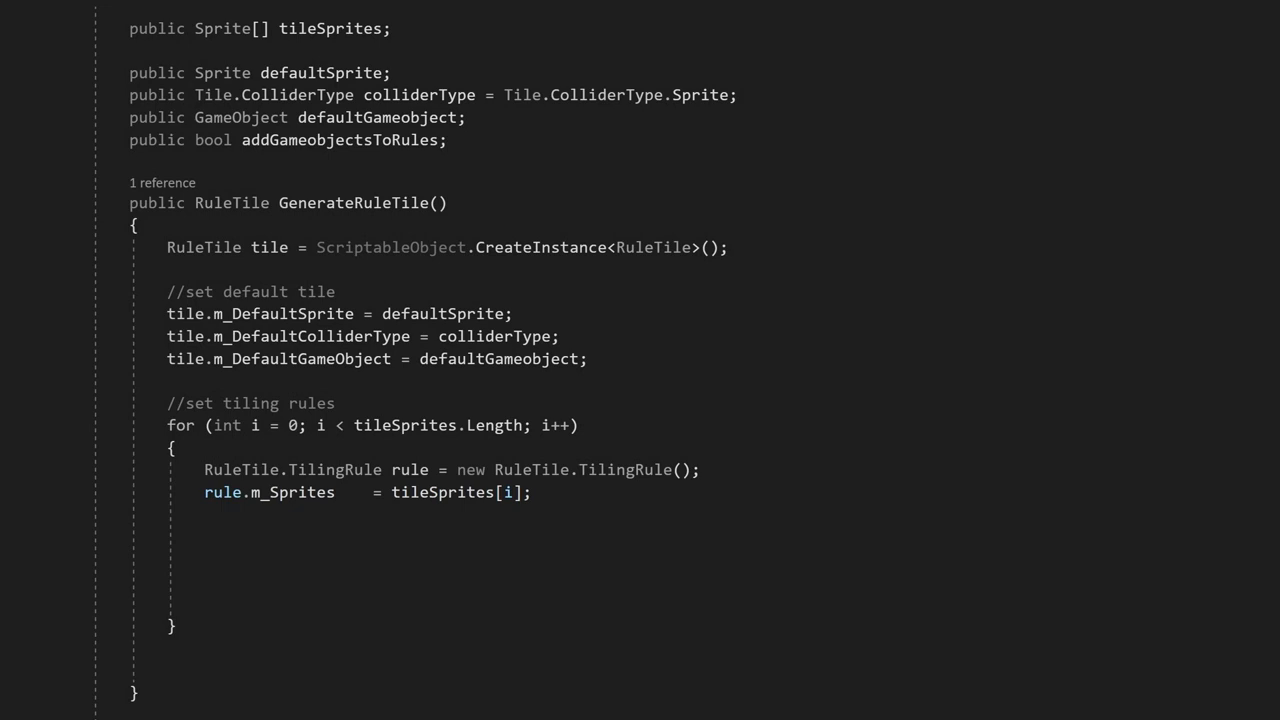
{"action": "type", "text": "[0]"}
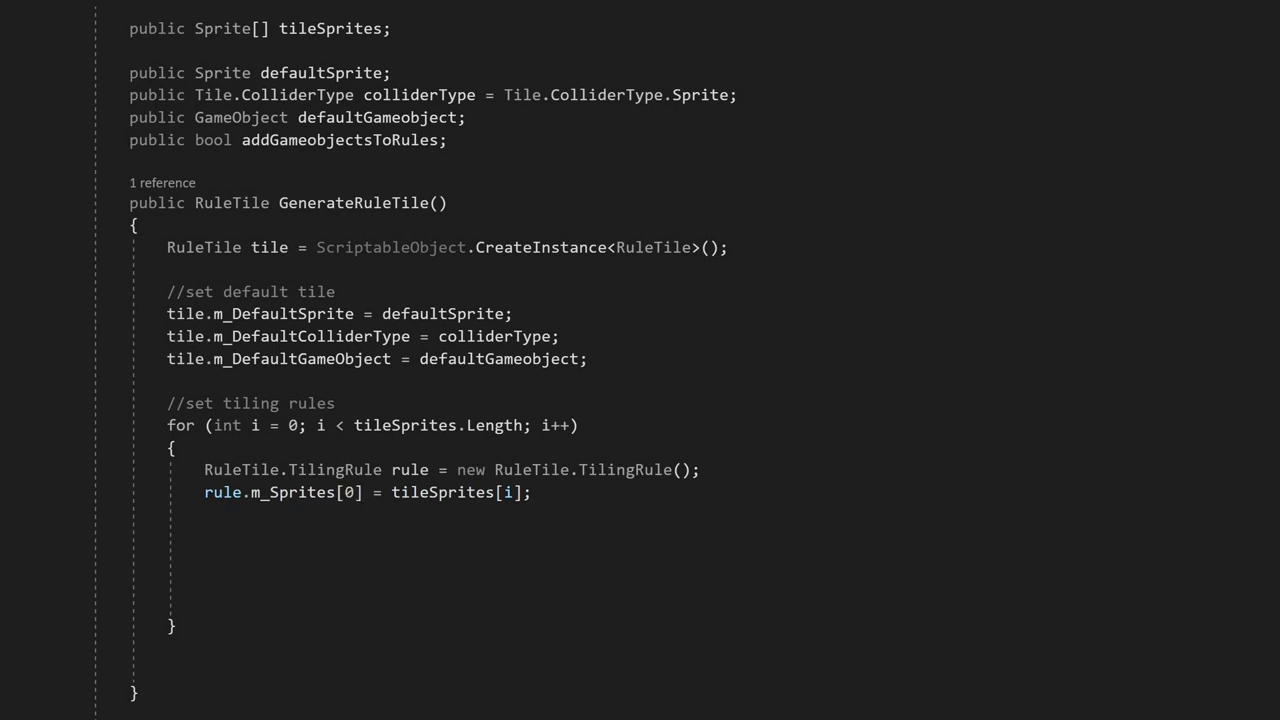
{"action": "type", "text": "rule.m_Neighbors = templ_neighbors[i];"}
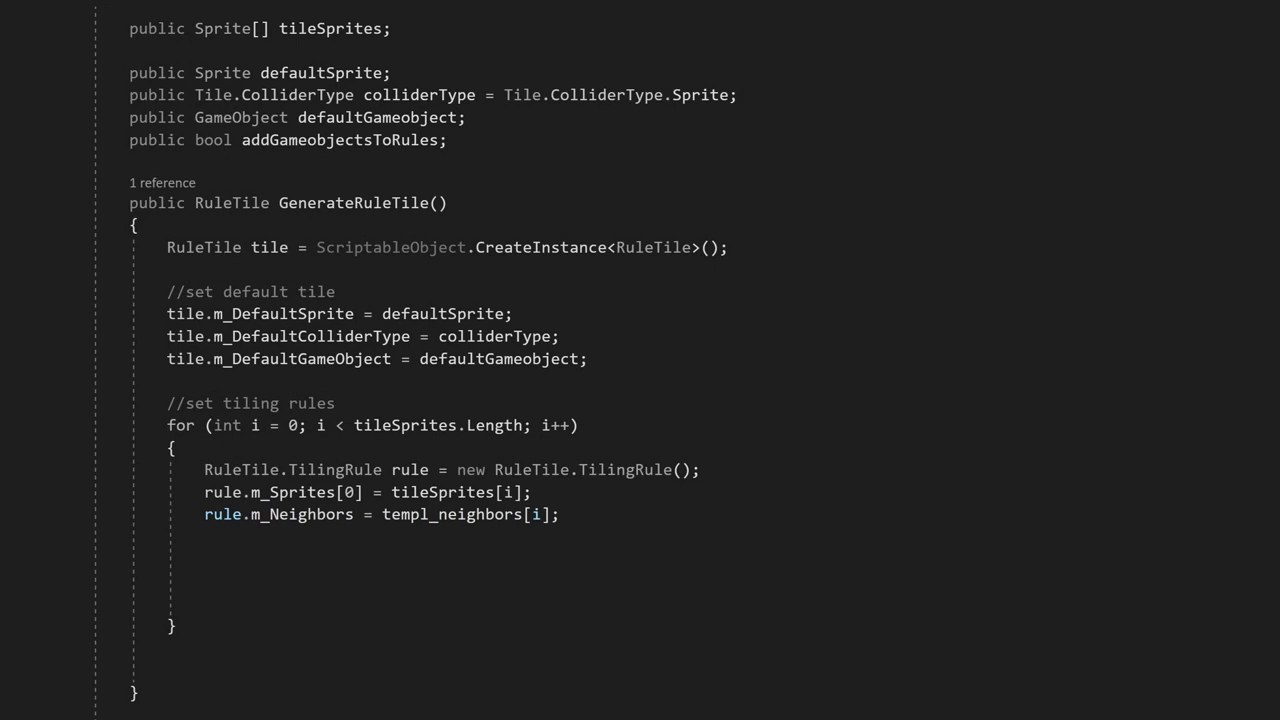
Give each rule the collider type, optional default GameObject, and add it to m_TilingRules.
{"action": "type", "text": "rule.m_ColliderType = colliderType;"}
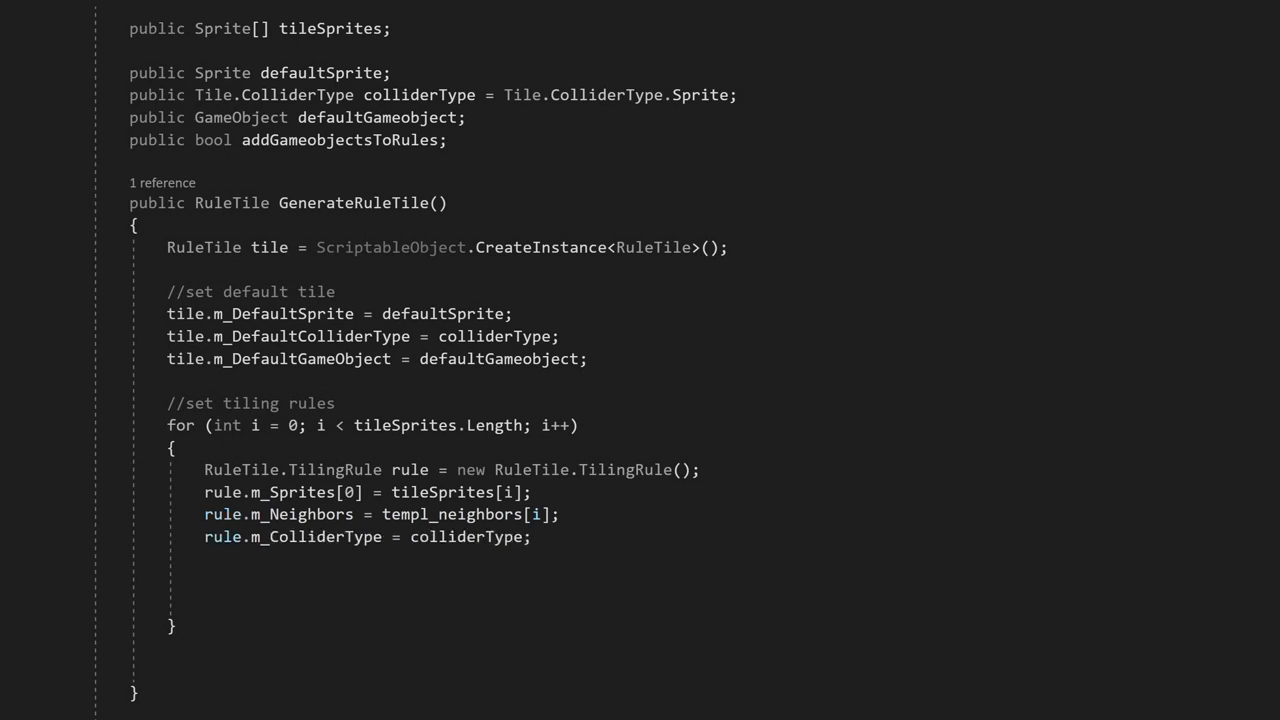
{"action": "type", "text": "if (addGameobjectsToRules) rule.m_GameObject = defaultGameobject;"}
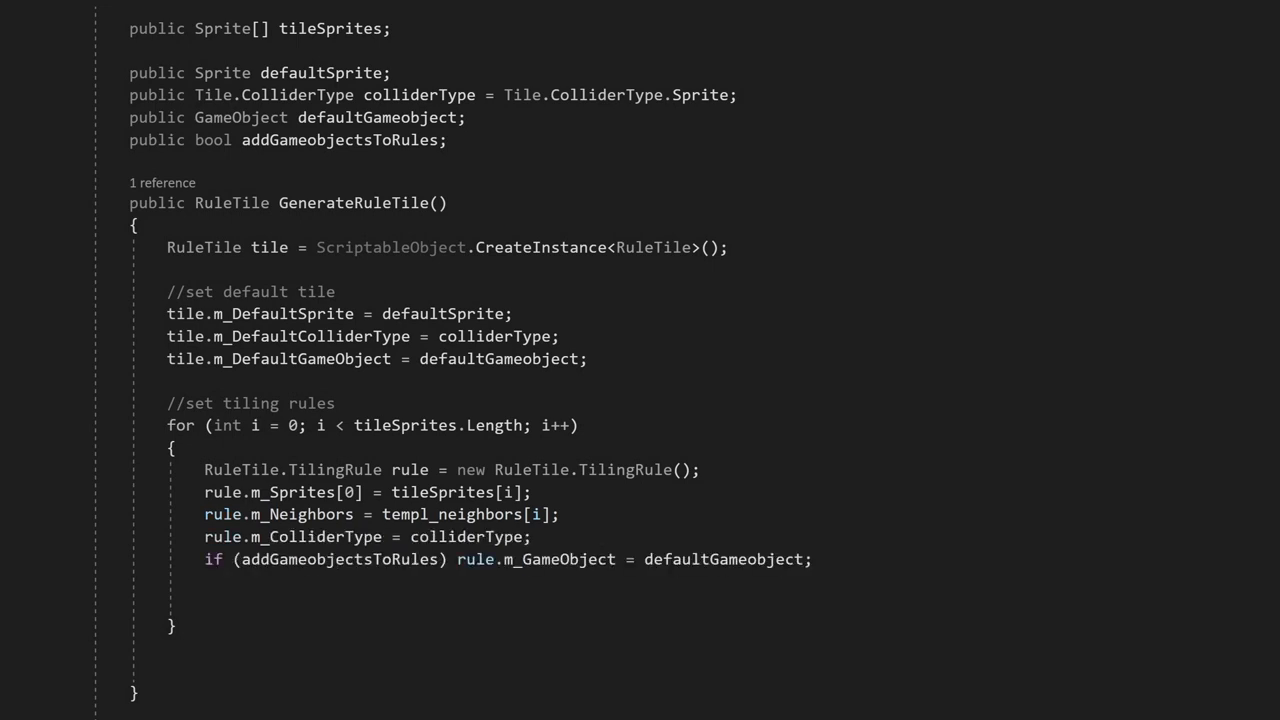
{"action": "type", "text": "tile.m_TilingRules.Add(rule);"}
{"action": "type", "text": "return tile;"}
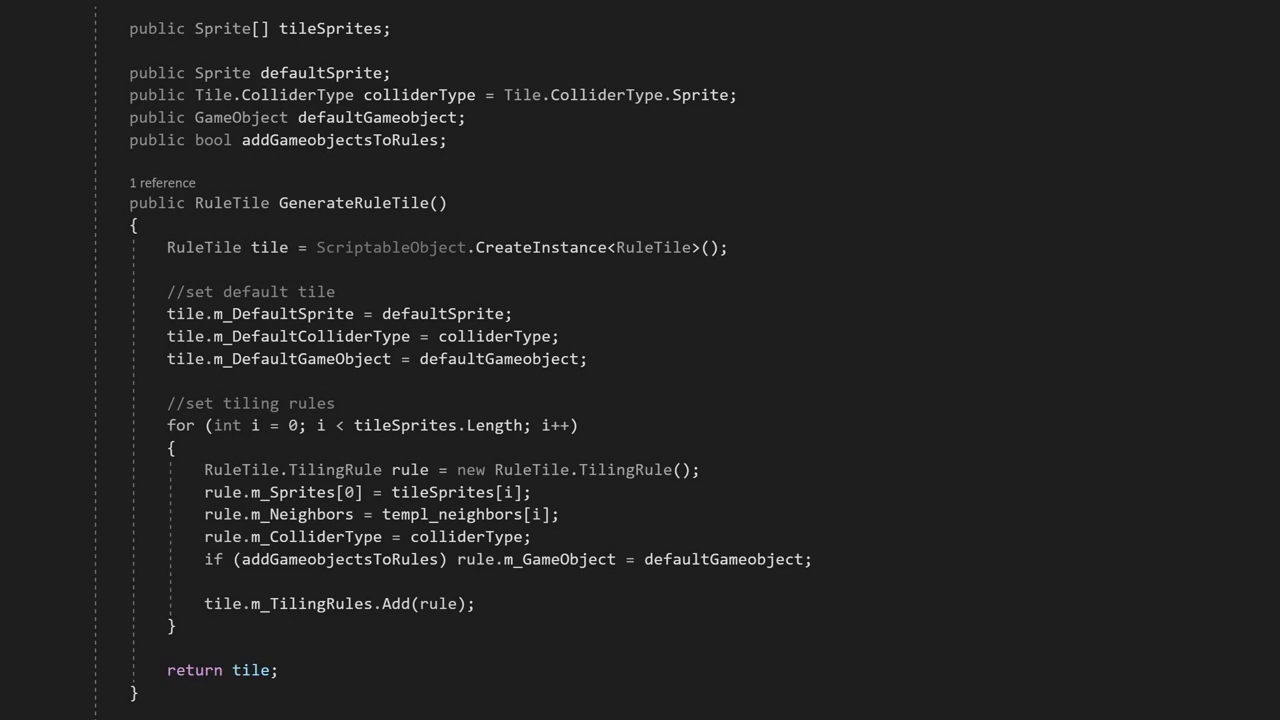
{"action": "scroll", "scroll_direction": "down", "scroll_amount": 3}
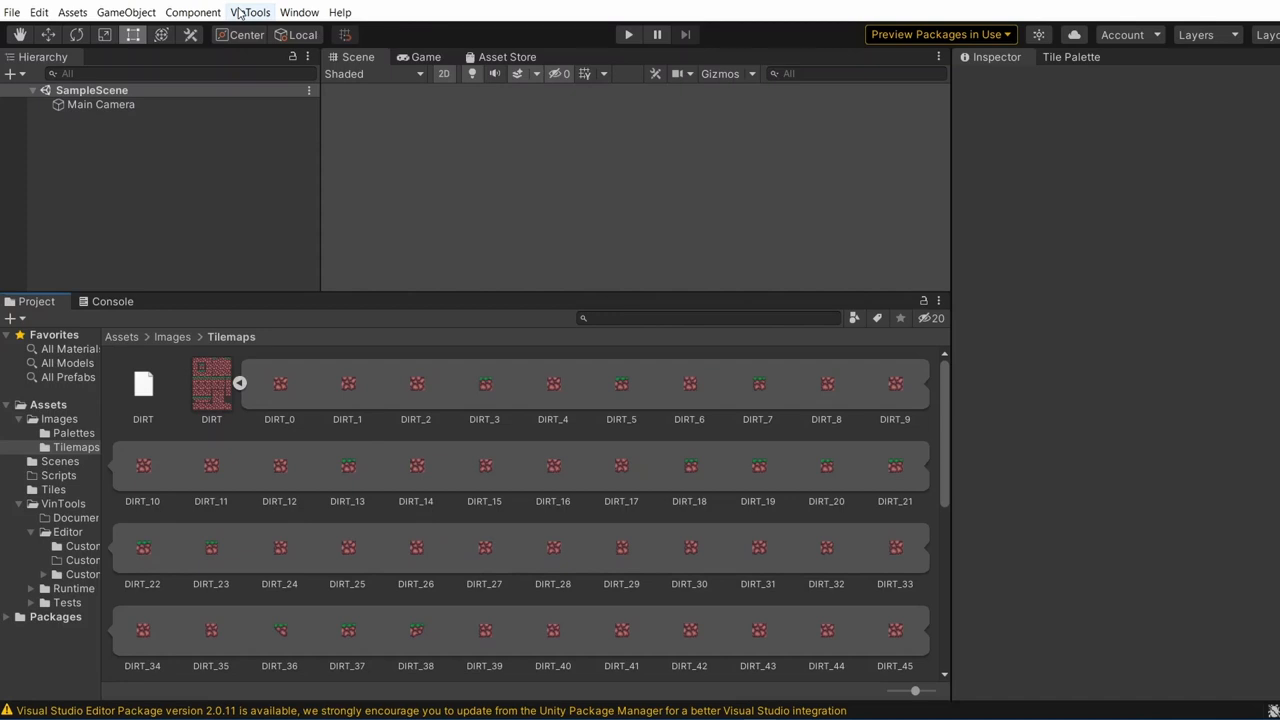
Open the Rule Tile Generator from VinTools and load the 47-sprite template.
{"action": "left_click", "coordinate": [250, 12]}
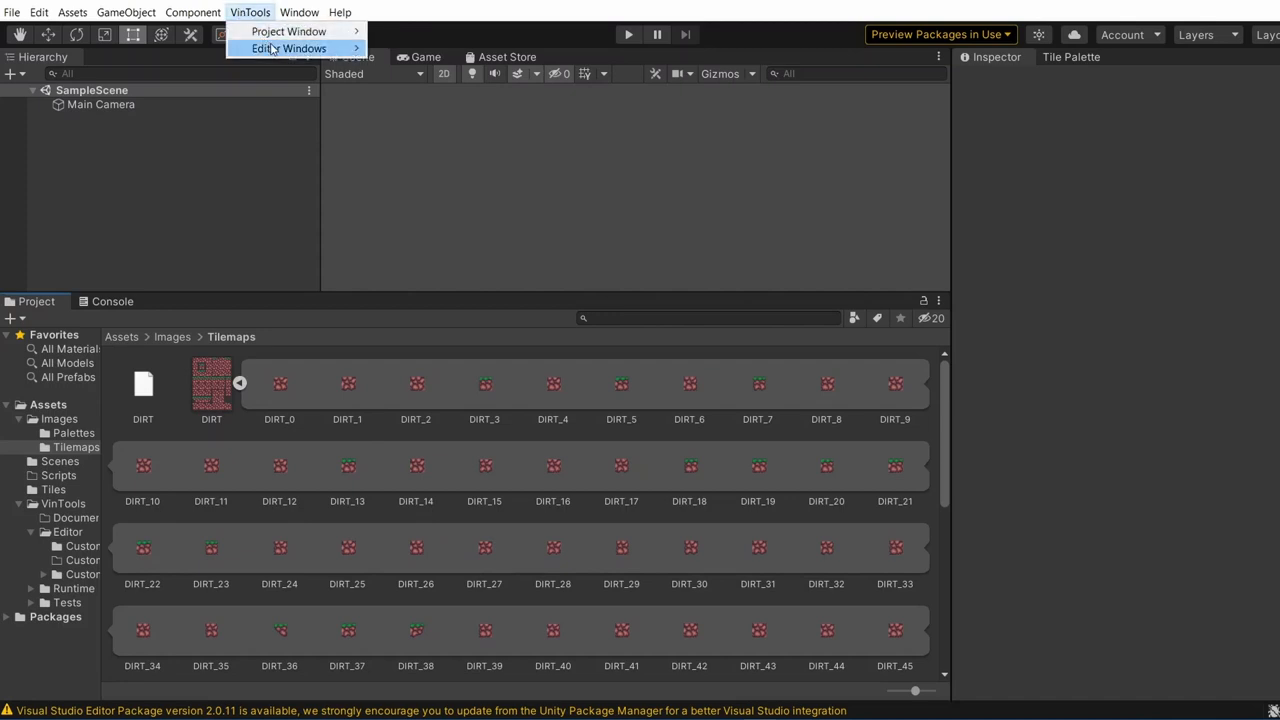
{"action": "left_click", "coordinate": [290, 48]}
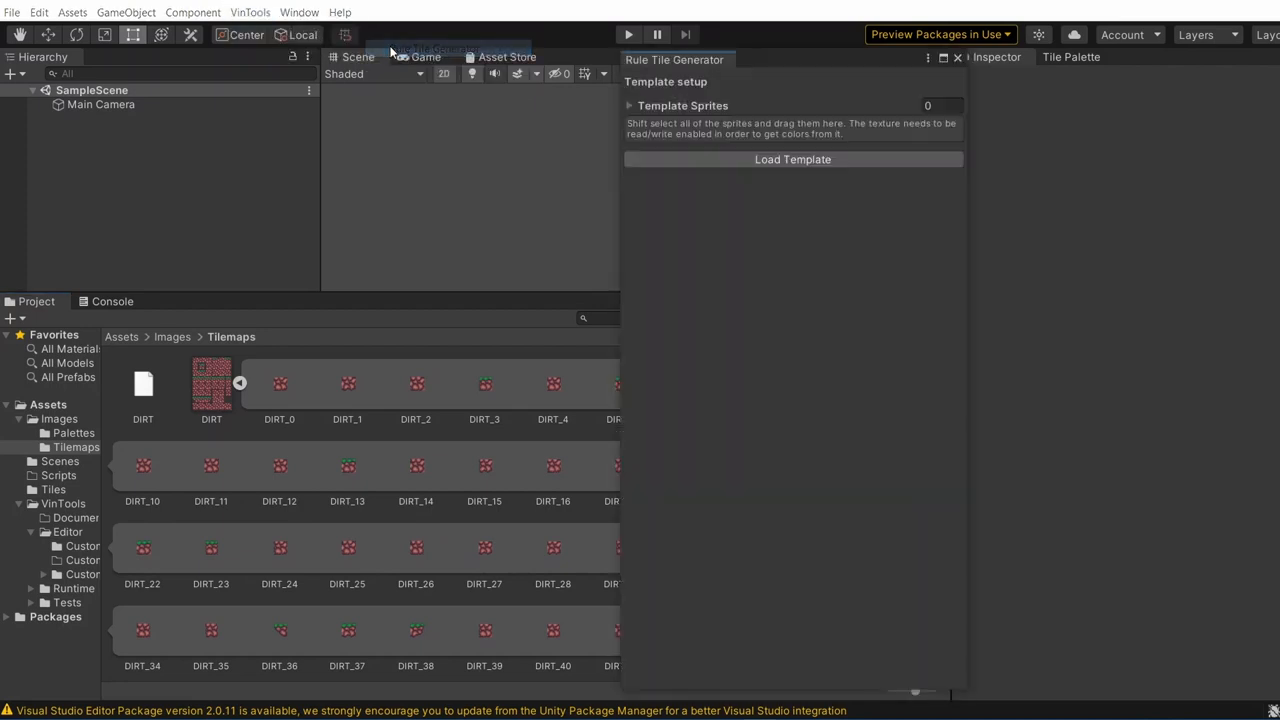
{"action": "scroll", "scroll_direction": "down", "scroll_amount": 3}
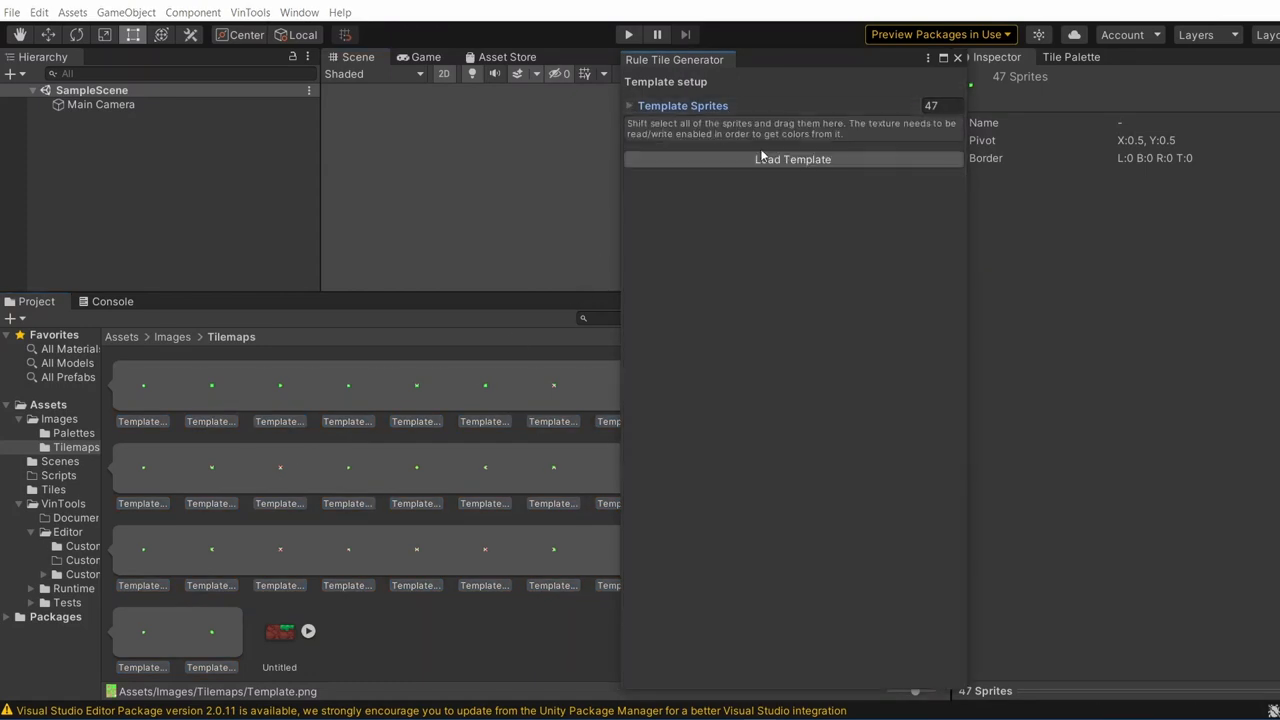
{"action": "left_click", "coordinate": [792, 160]}
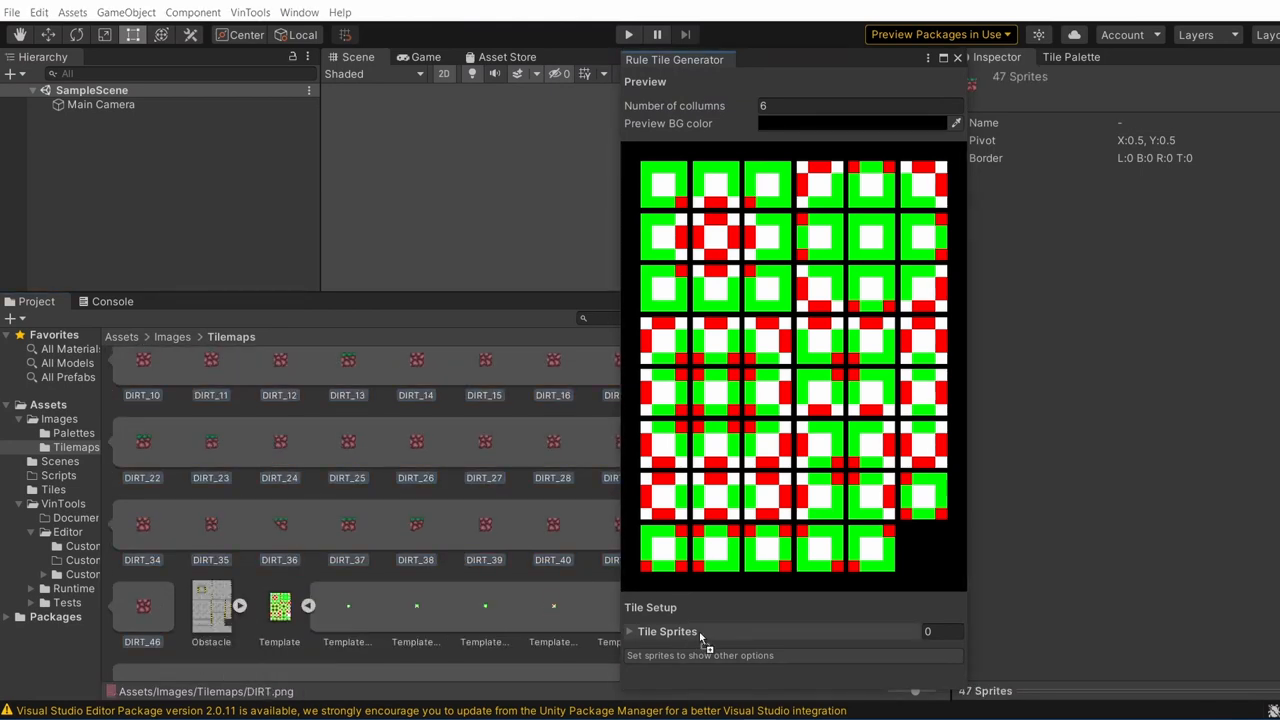
Assign the dirt sprites, name the tile DirtTile and create the rule tile.
{"action": "left_click", "coordinate": [628, 632]}
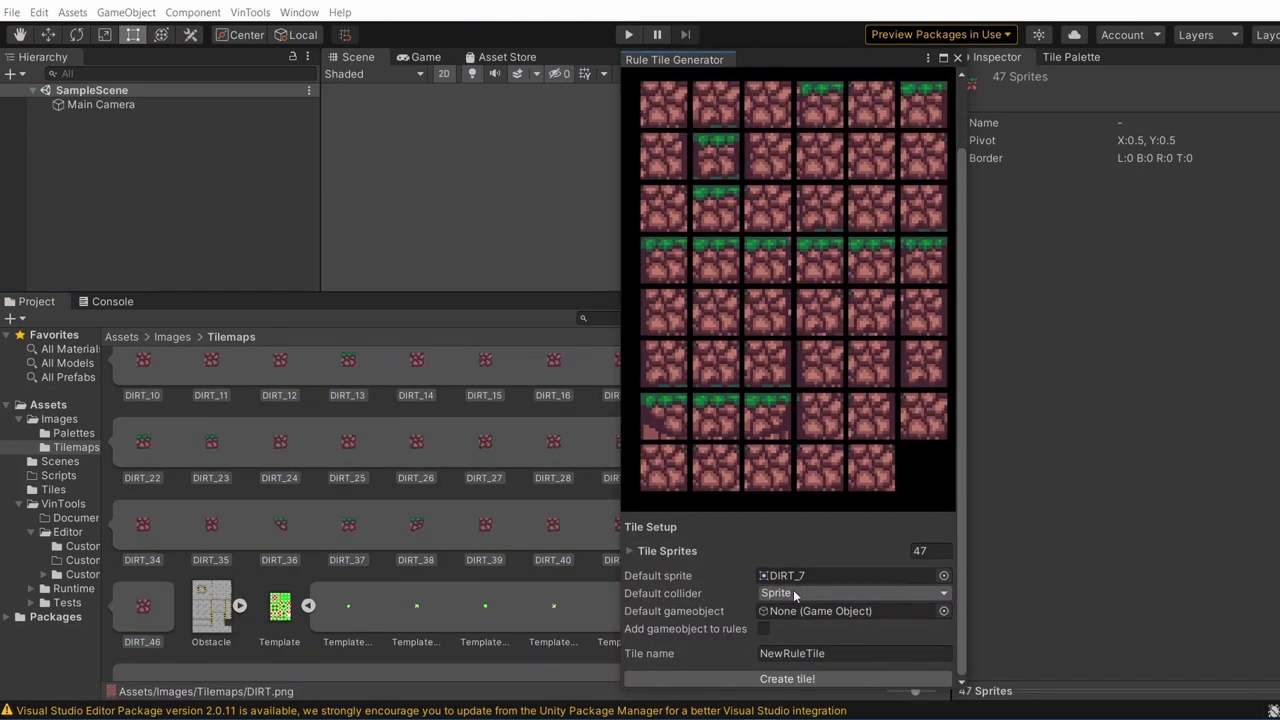
{"action": "left_click", "coordinate": [850, 652]}
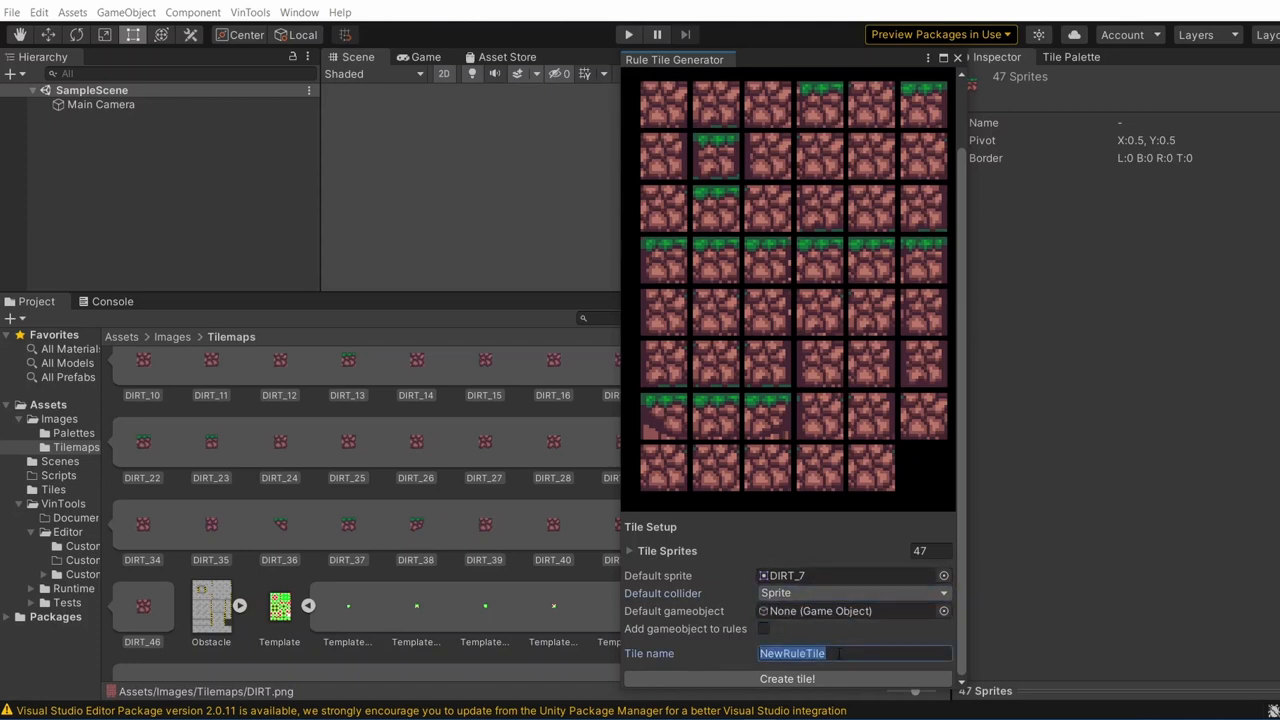
{"action": "type", "text": "DirtTile"}
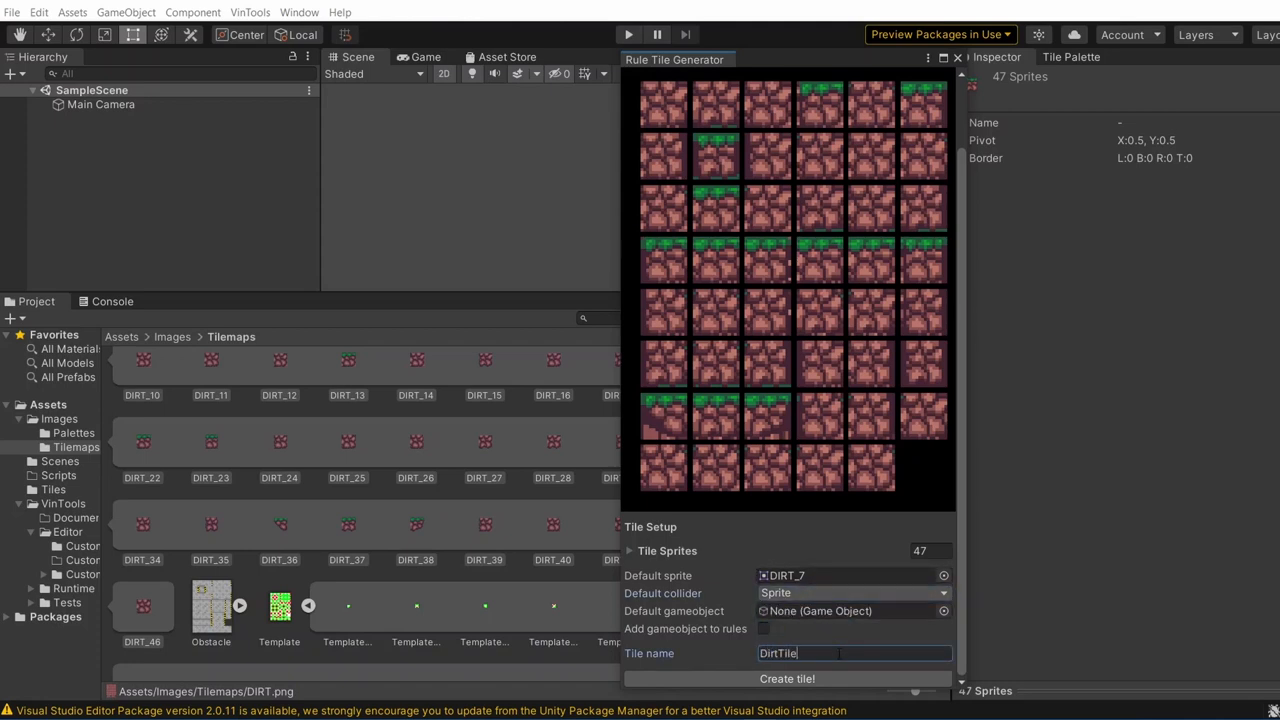
{"action": "left_click", "coordinate": [788, 678]}
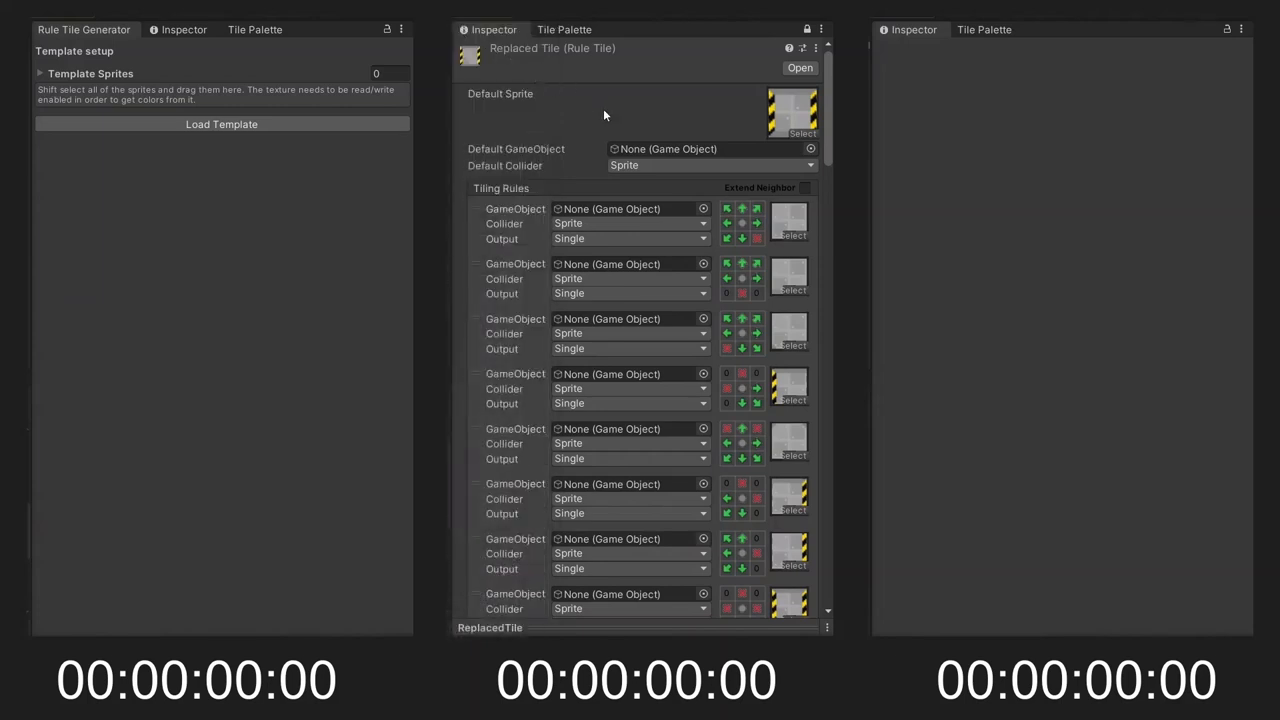
{"action": "mouse_move", "coordinate": [610, 126]}
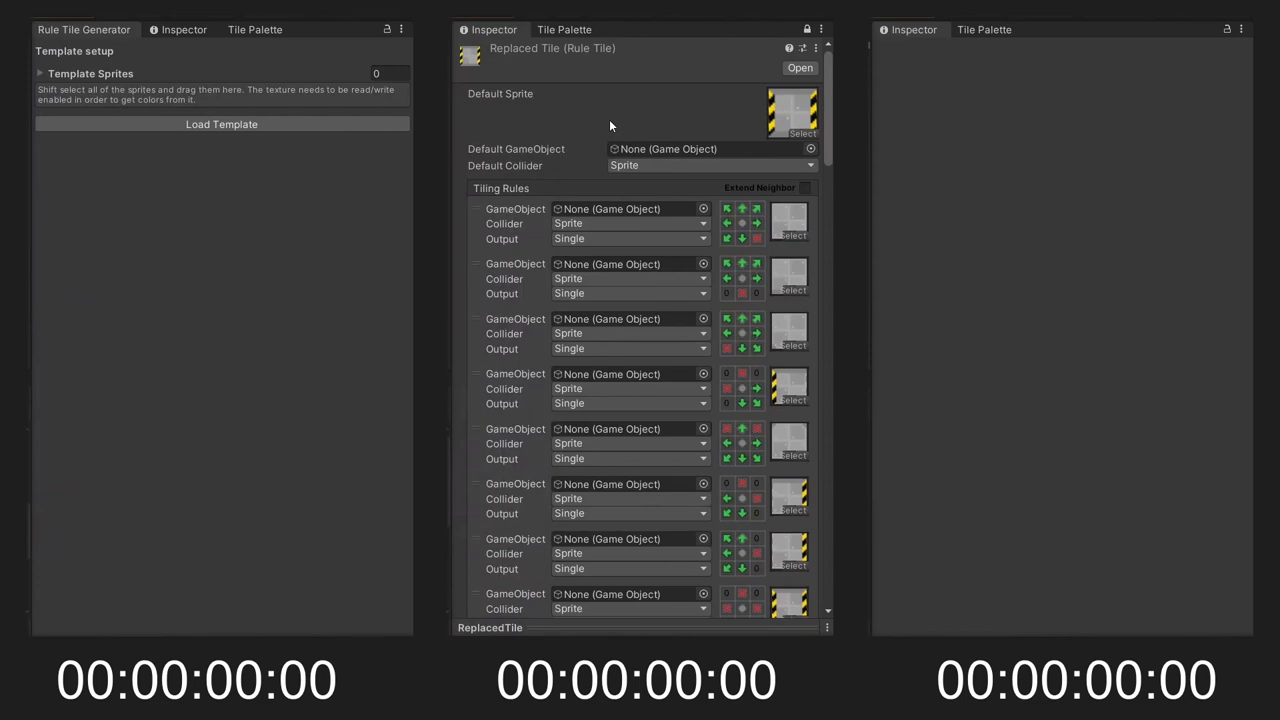
{"action": "mouse_move", "coordinate": [636, 128]}
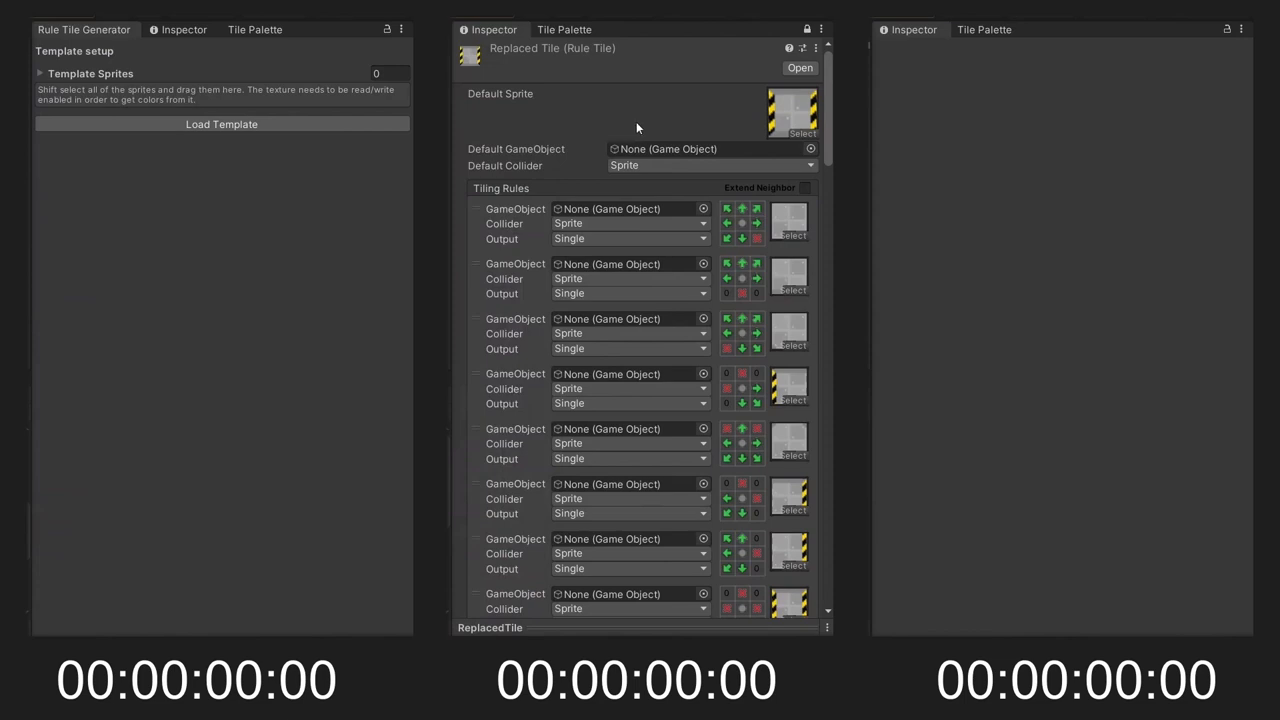
{"action": "mouse_move", "coordinate": [684, 82]}
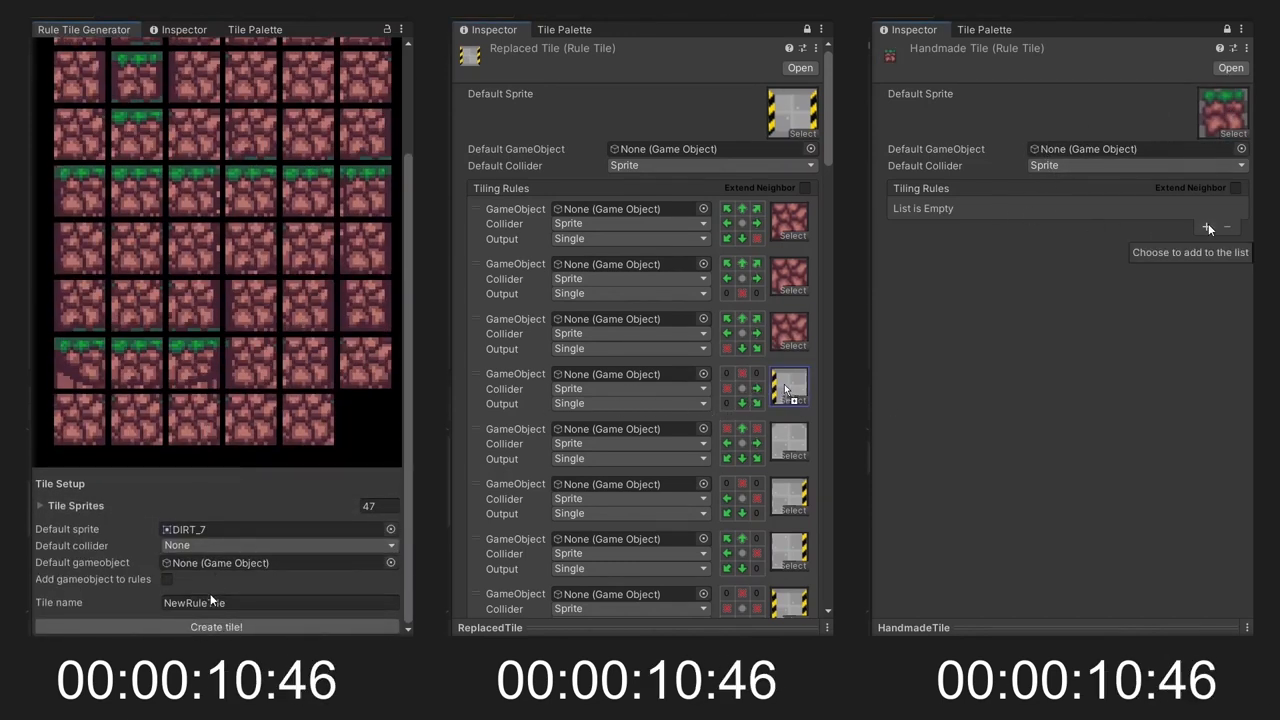
Add the first tiling rule to the Handmade Tile's Tiling Rules list.
{"action": "left_click", "coordinate": [1208, 228]}
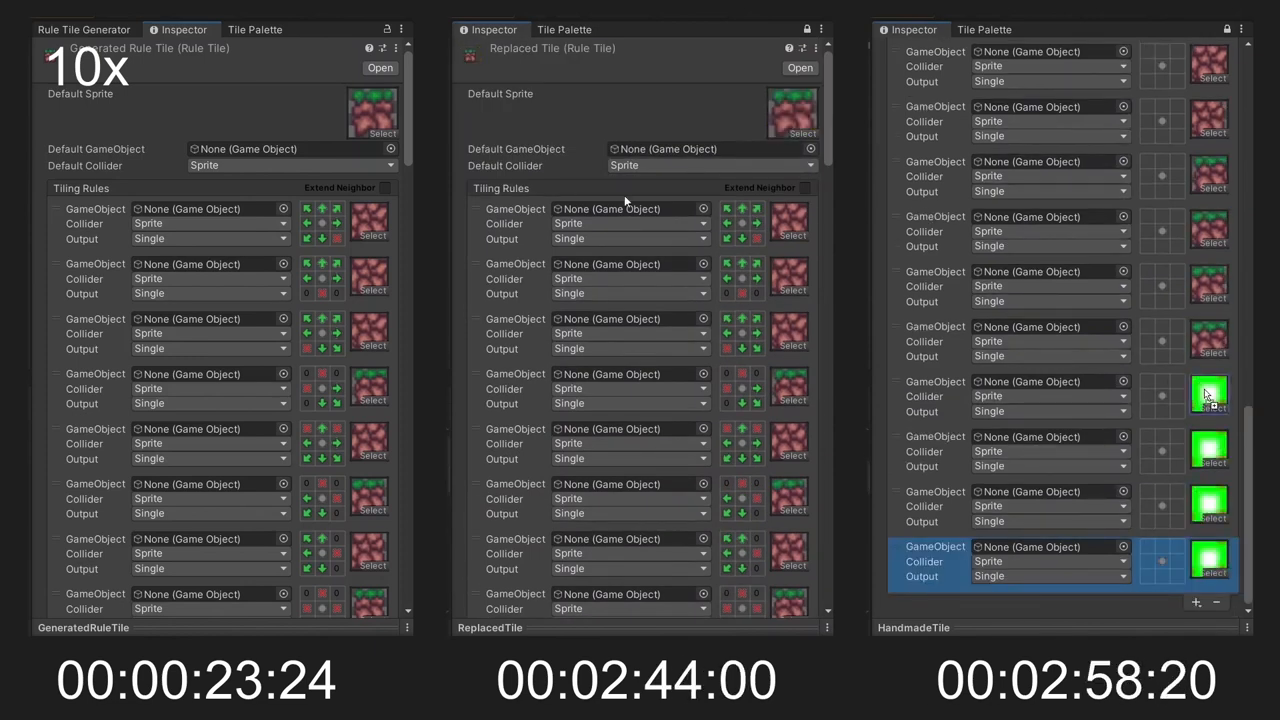
Scroll down the Handmade Tile inspector to review its growing list of dirt tiling rules.
{"action": "scroll", "scroll_direction": "down", "scroll_amount": 3}
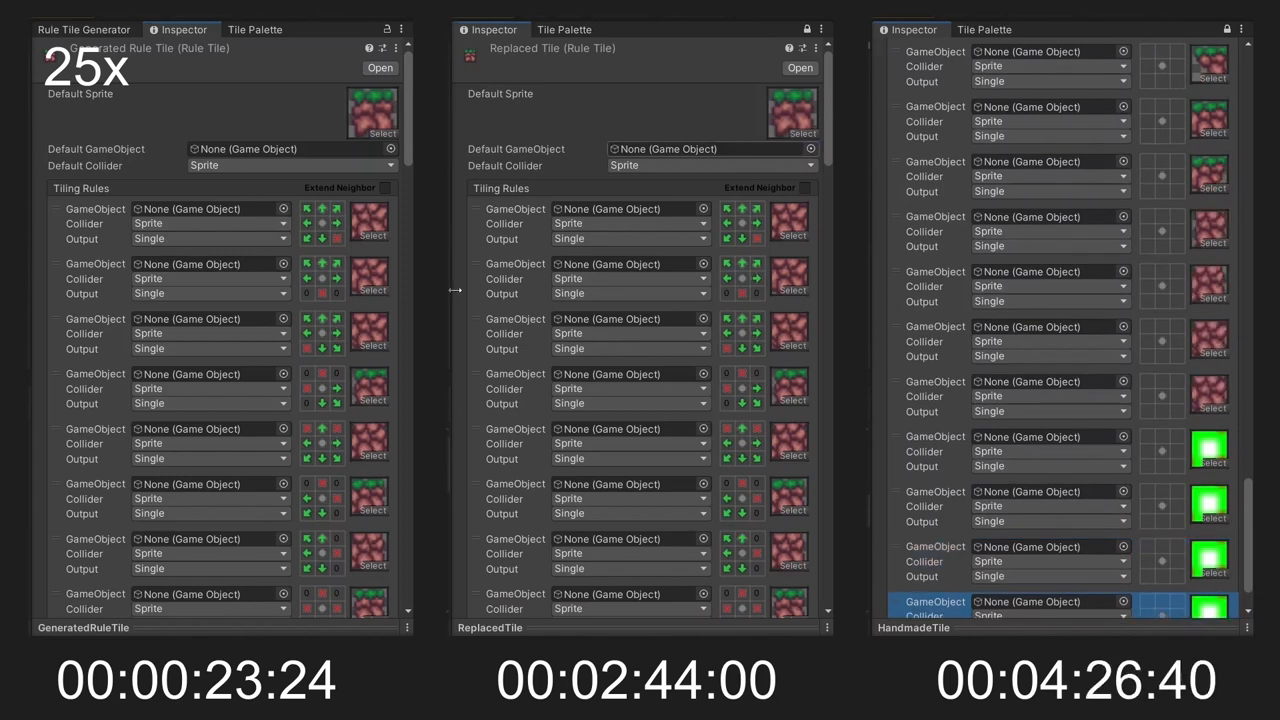
{"action": "scroll", "scroll_direction": "down", "scroll_amount": 3}
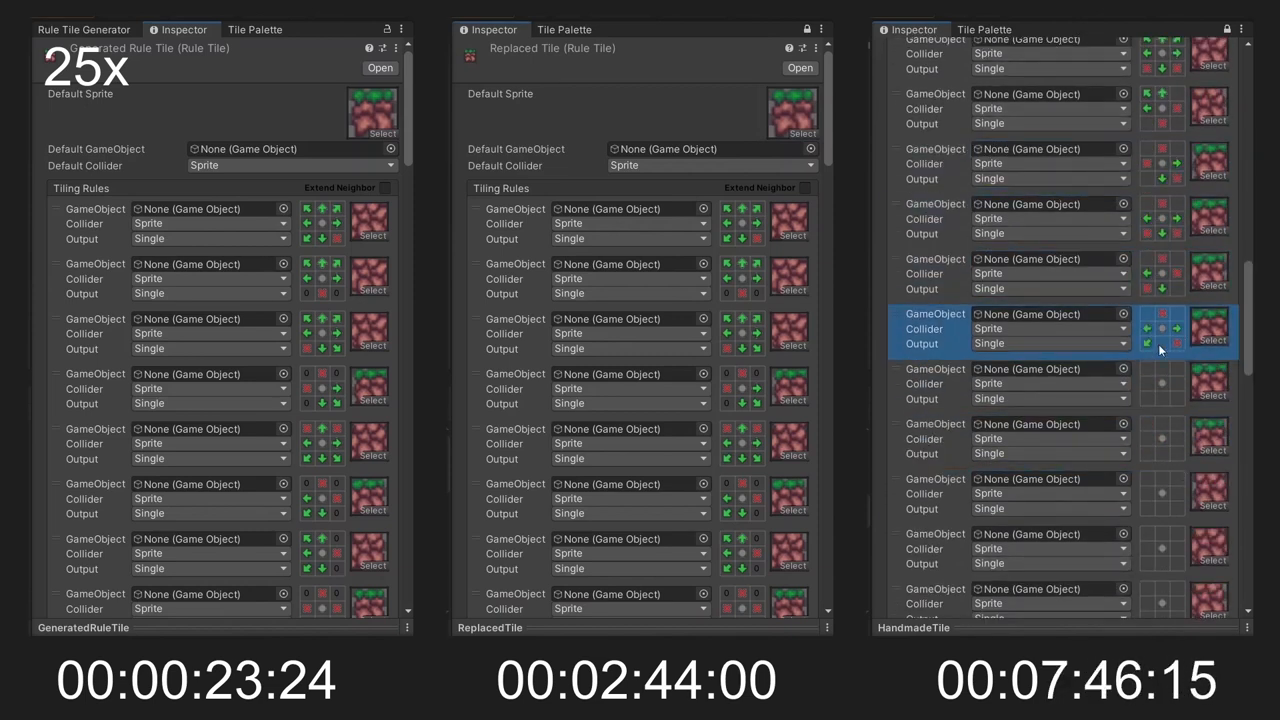
{"action": "scroll", "scroll_direction": "down", "scroll_amount": 3}
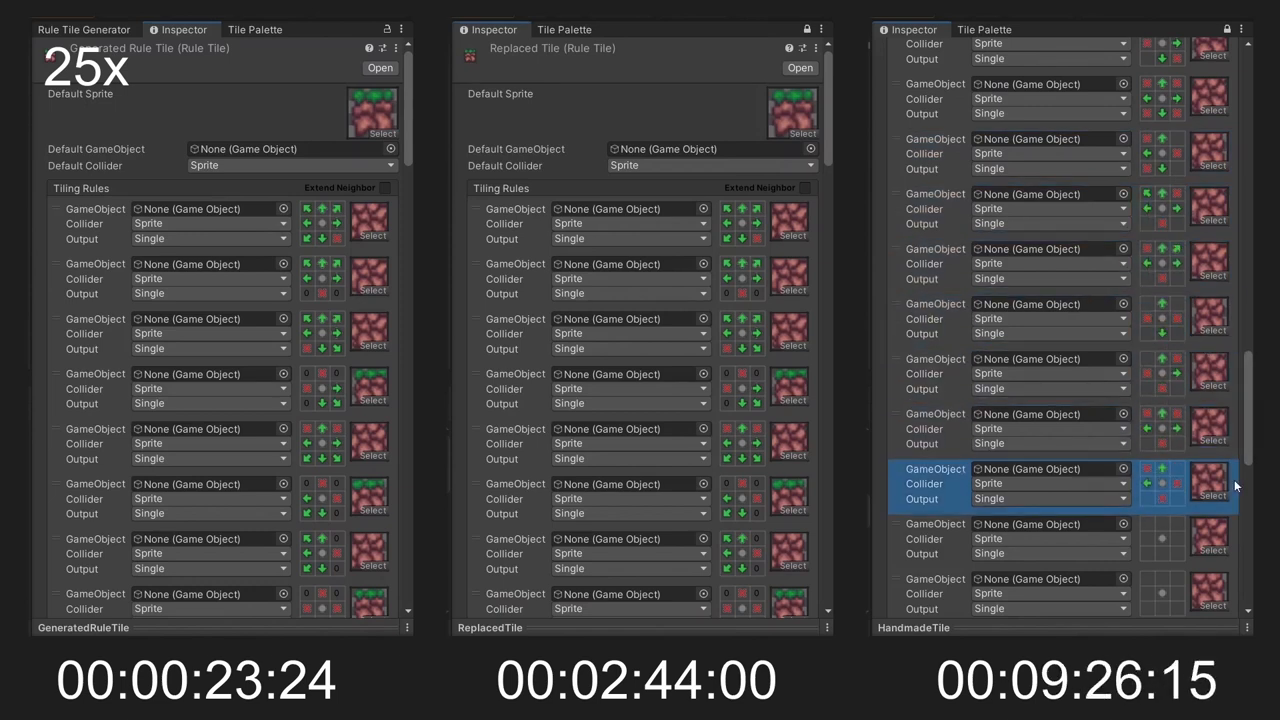
{"action": "scroll", "scroll_direction": "down", "scroll_amount": 3}
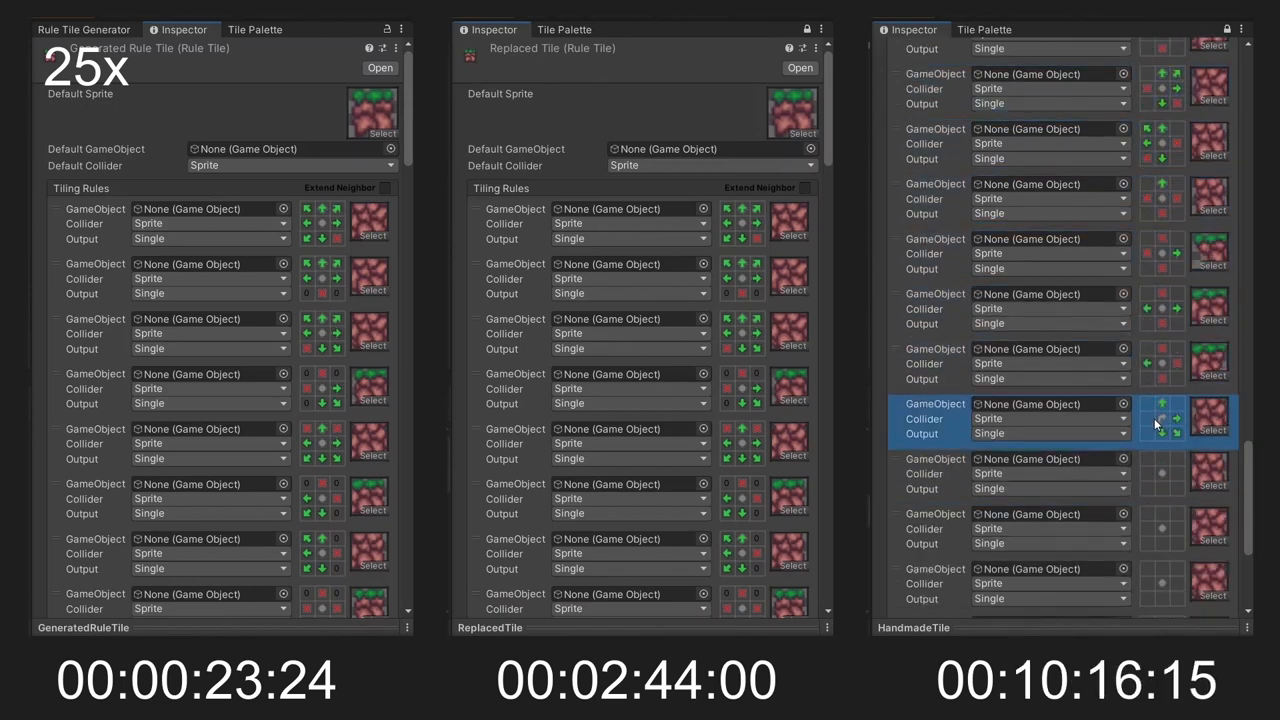